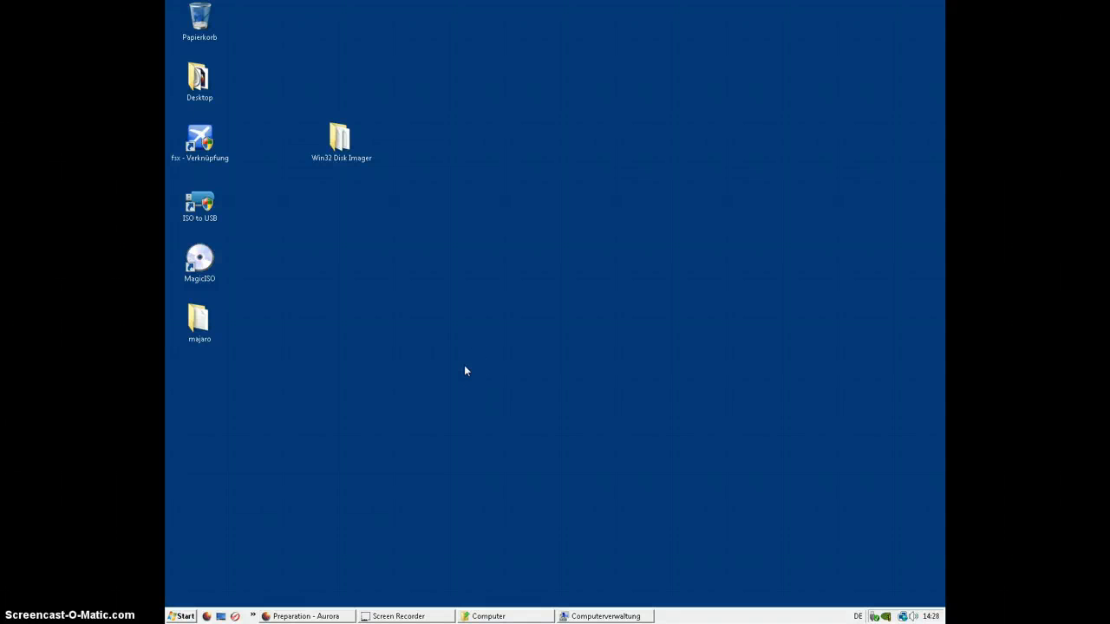
# Bring the guide page forward and load the LinuxLive site in a new tab
pyautogui.click(493, 418)
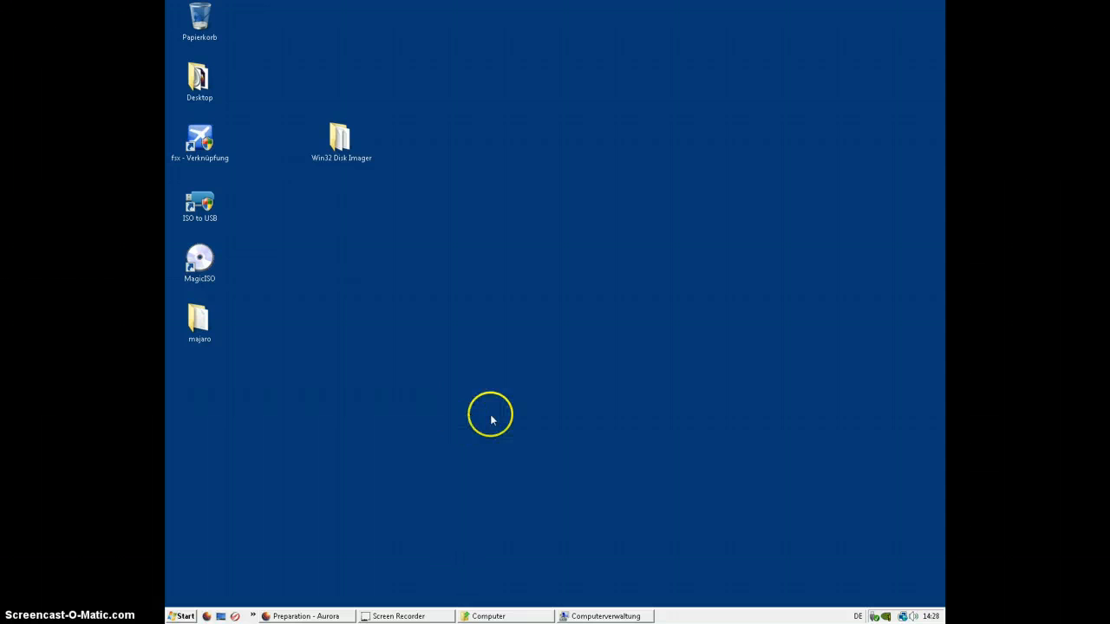
pyautogui.moveTo(430, 581)
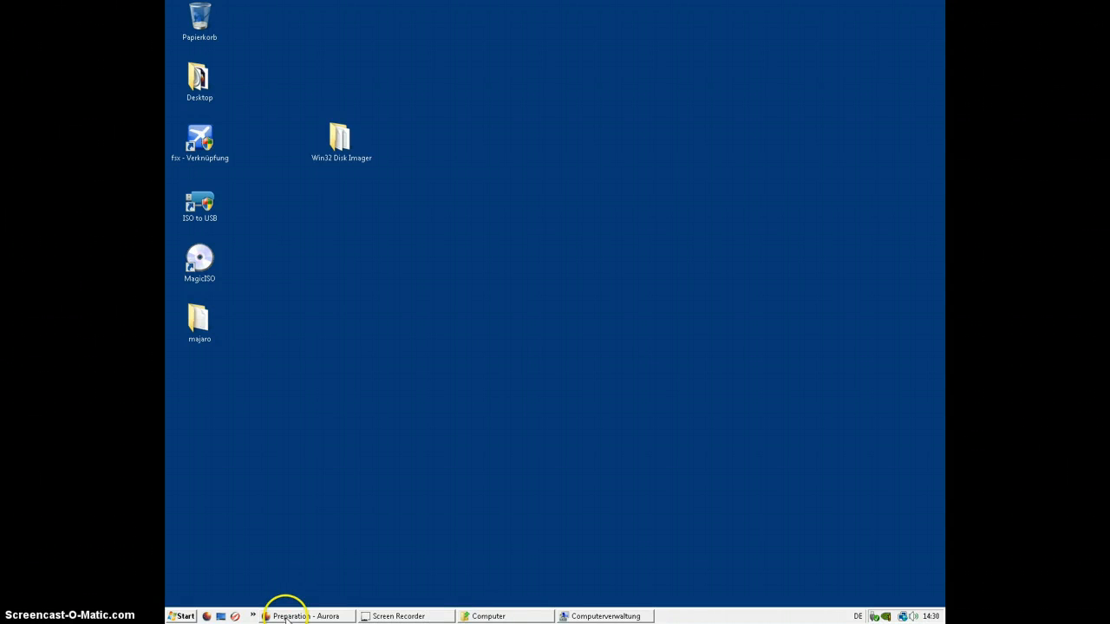
pyautogui.click(304, 616)
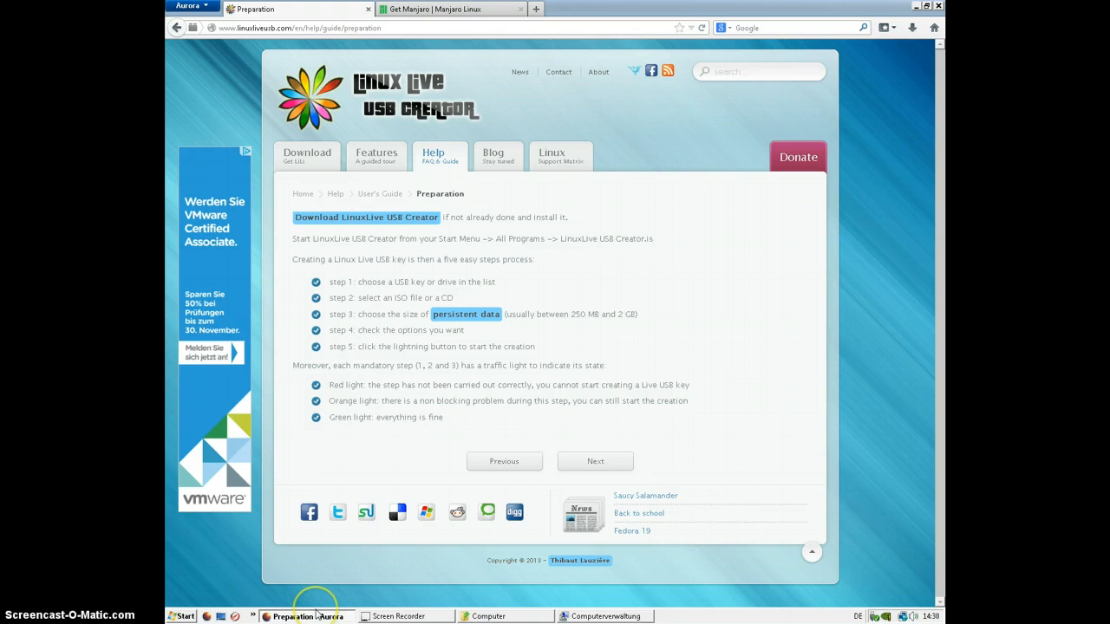
pyautogui.click(536, 9)
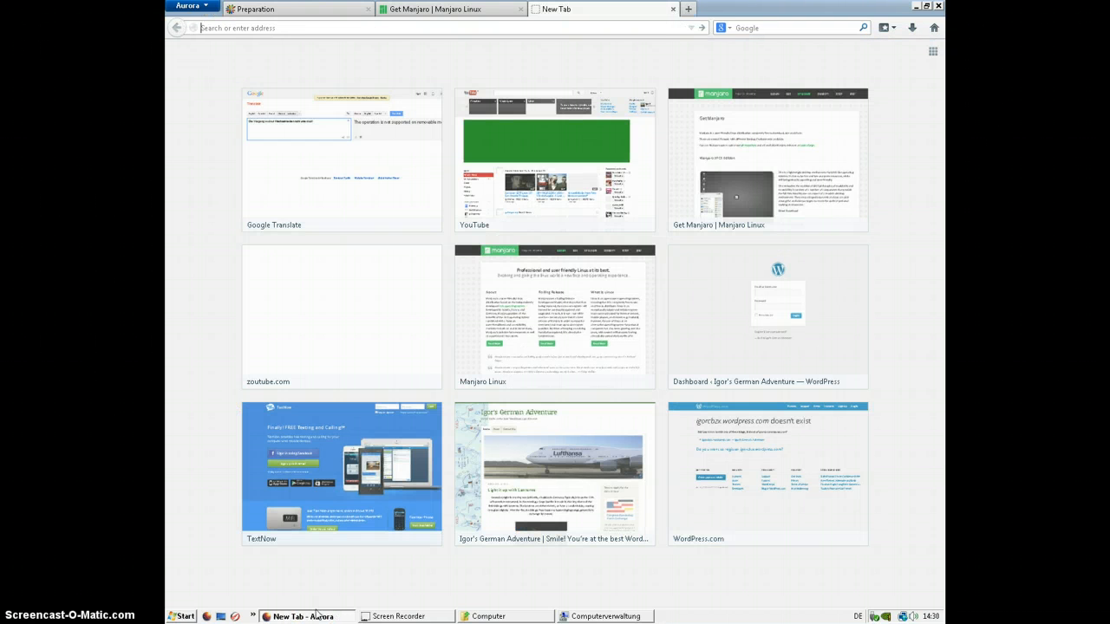
pyautogui.write('linuxliveusb.com')
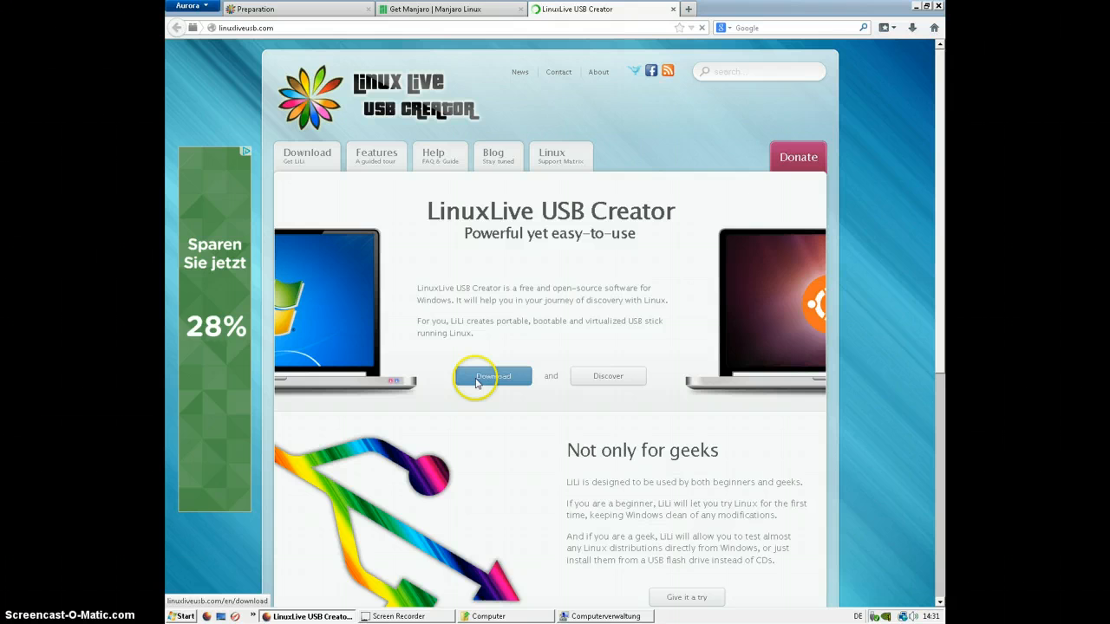
# Start the LinuxLive USB Creator installer download and answer the Save File prompt
pyautogui.click(492, 374)
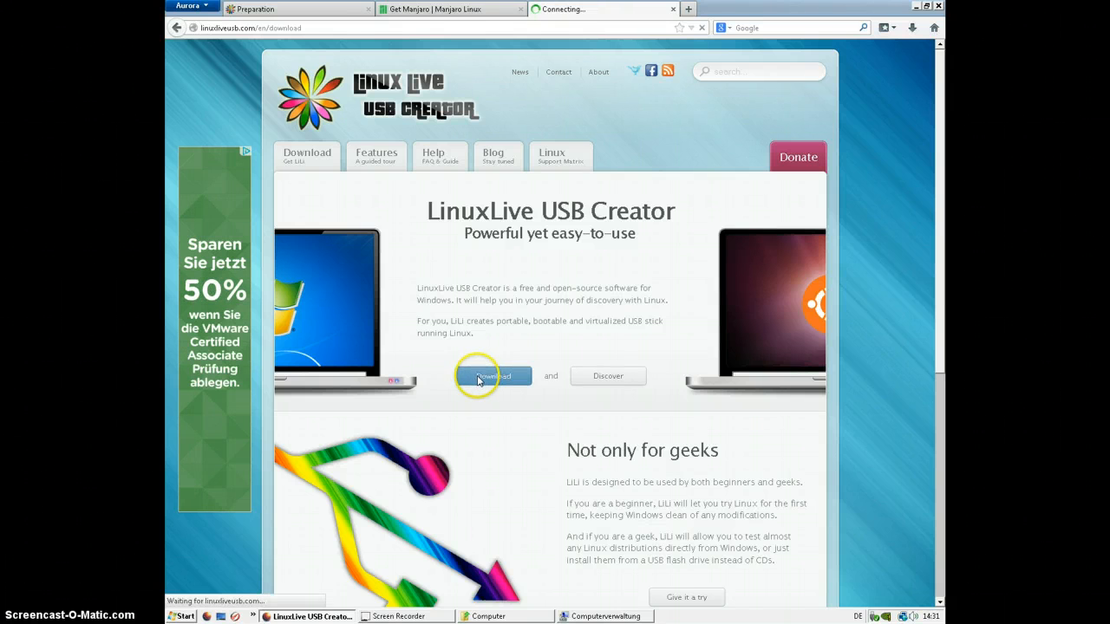
pyautogui.click(494, 374)
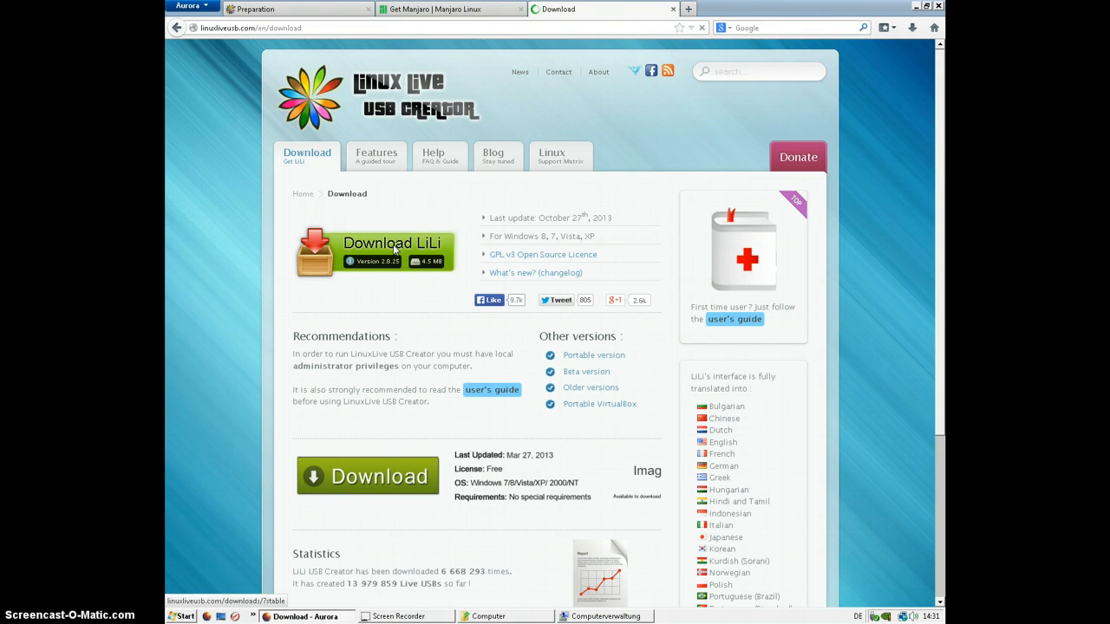
pyautogui.click(392, 251)
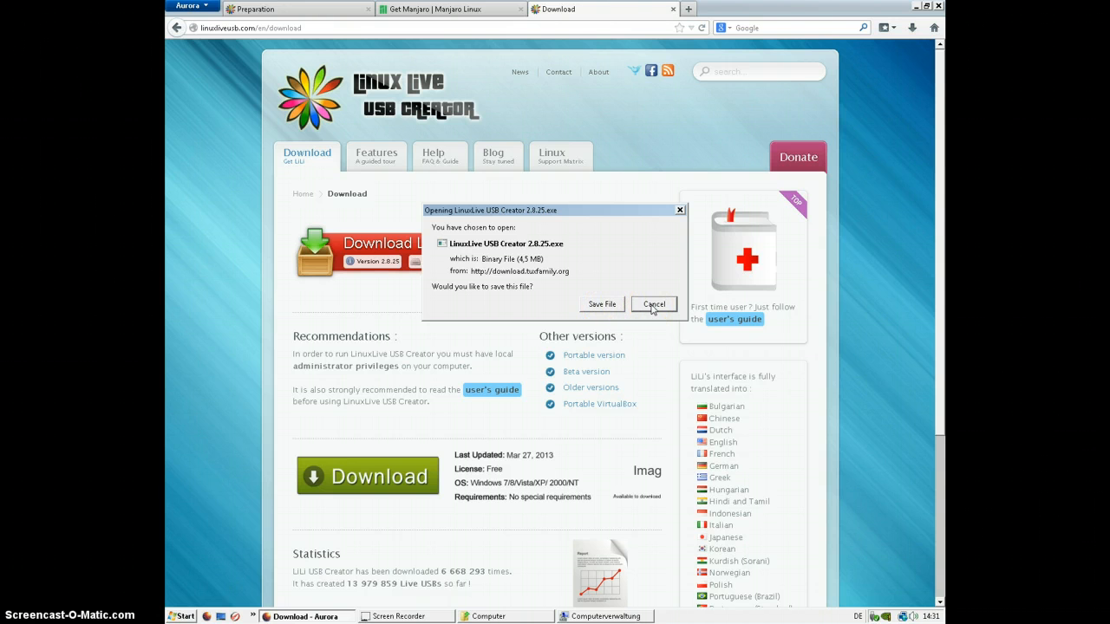
pyautogui.click(652, 305)
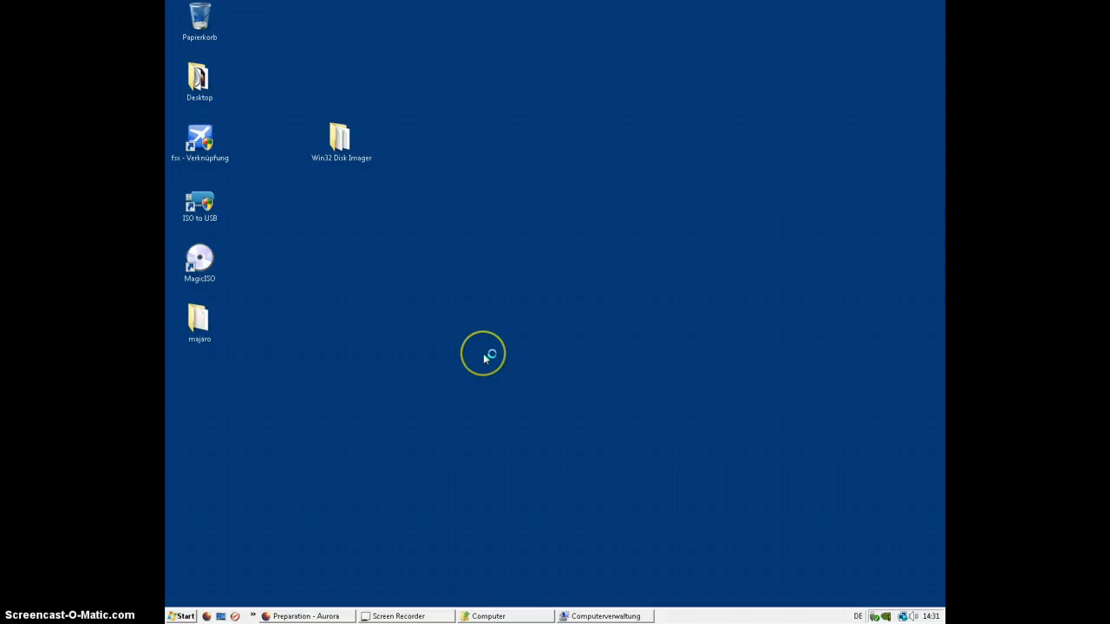
pyautogui.moveTo(485, 510)
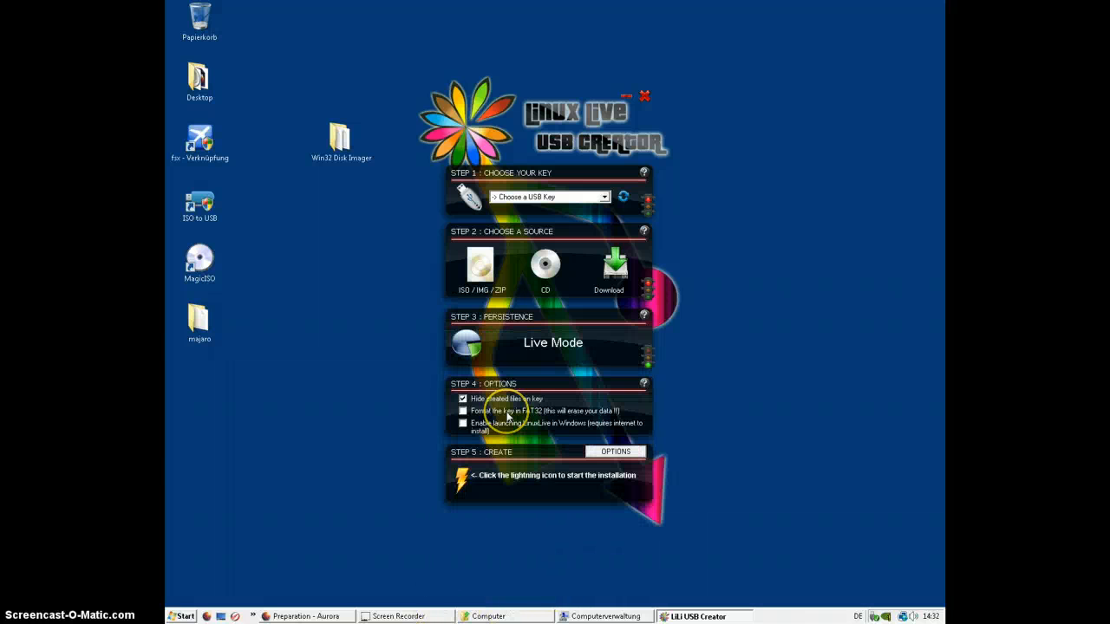
pyautogui.moveTo(334, 579)
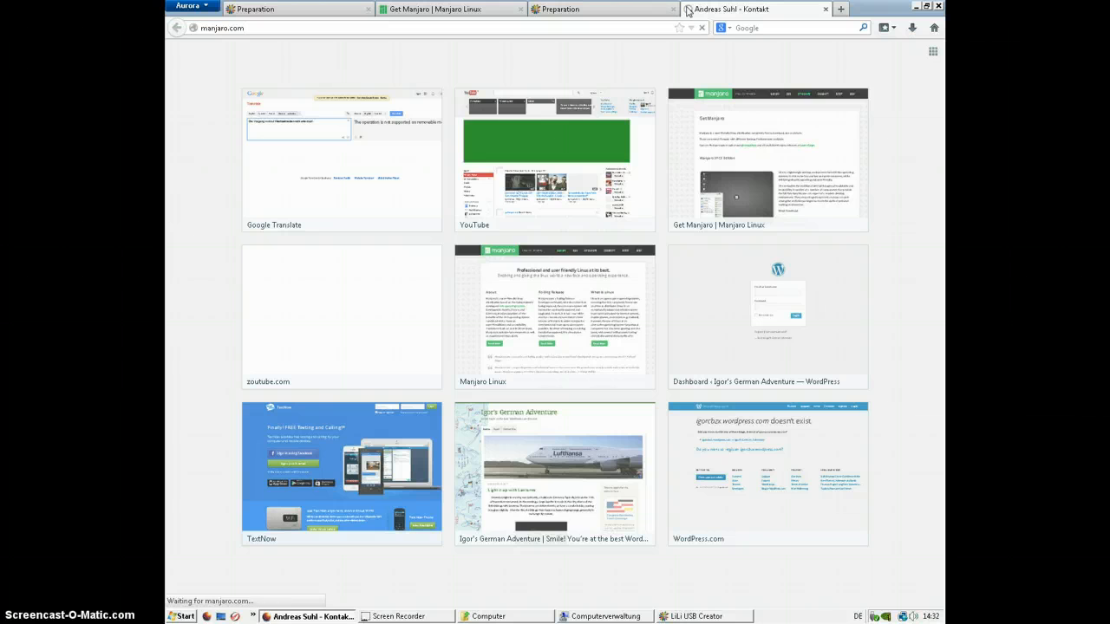
# Go to manjaro.org via the address suggestions and reach the Get Manjaro page
pyautogui.click(755, 9)
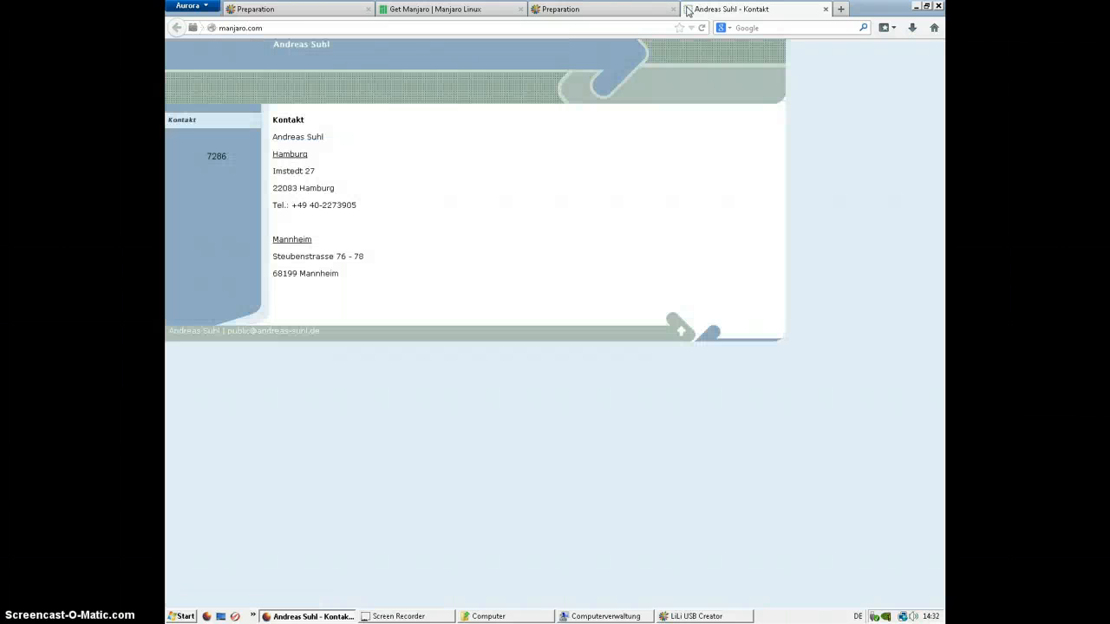
pyautogui.click(246, 28)
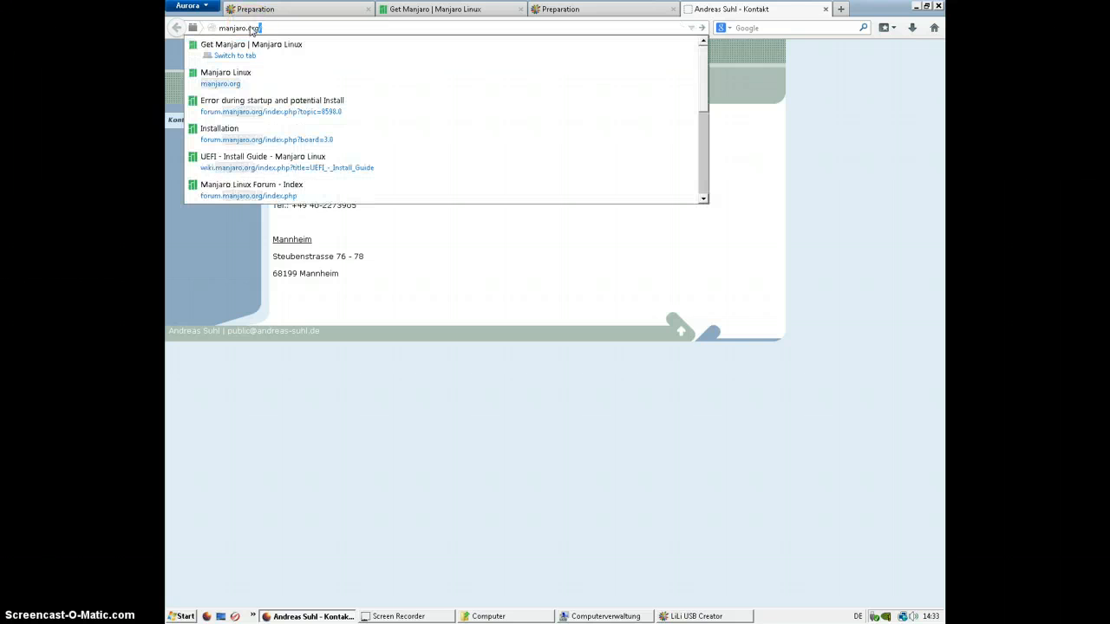
pyautogui.click(225, 78)
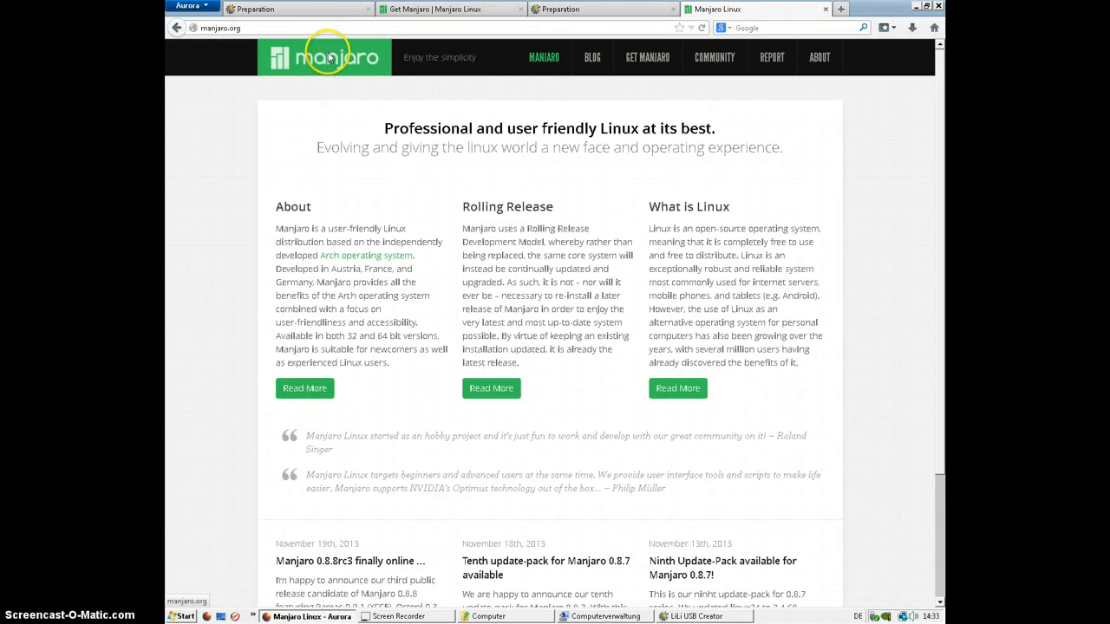
pyautogui.click(647, 56)
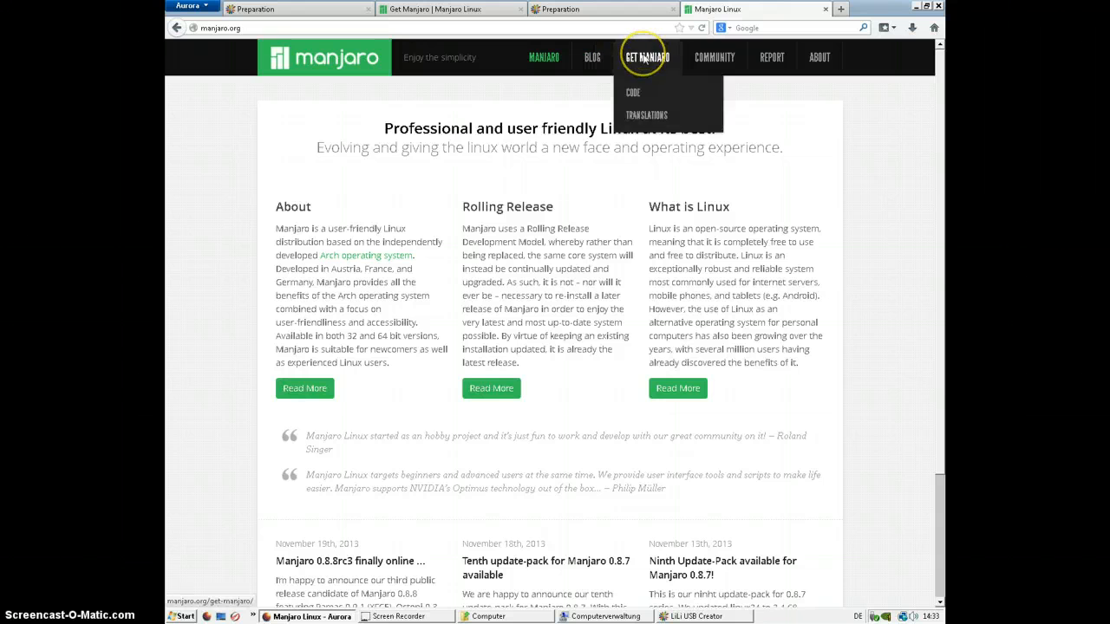
pyautogui.click(647, 55)
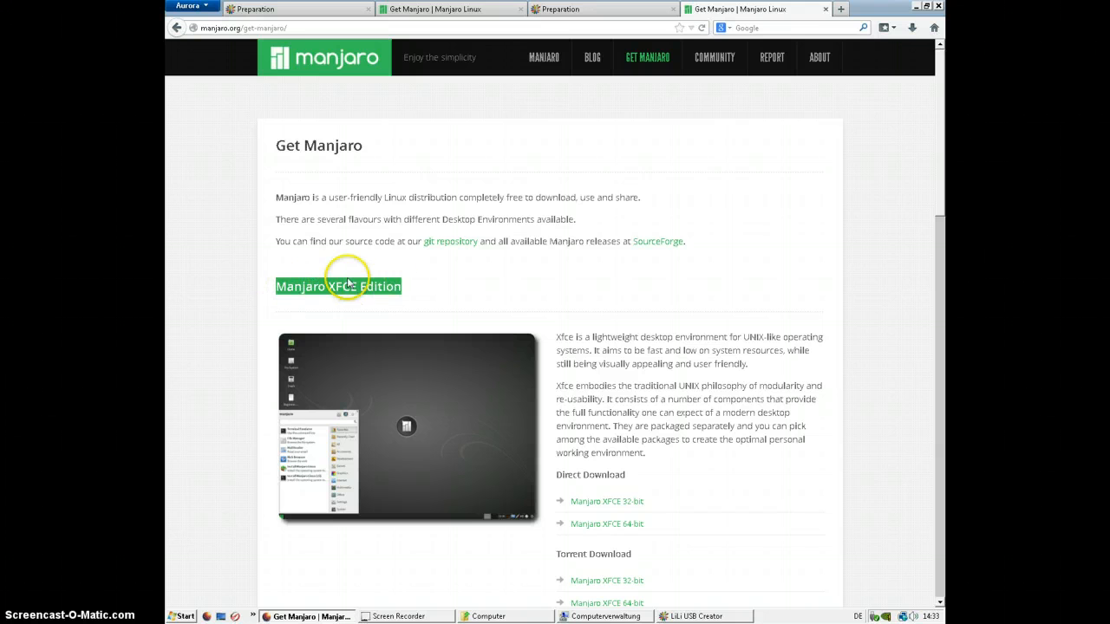
# Scroll to the XFCE Direct Download links and bring up the Start menu
pyautogui.scroll(-3)
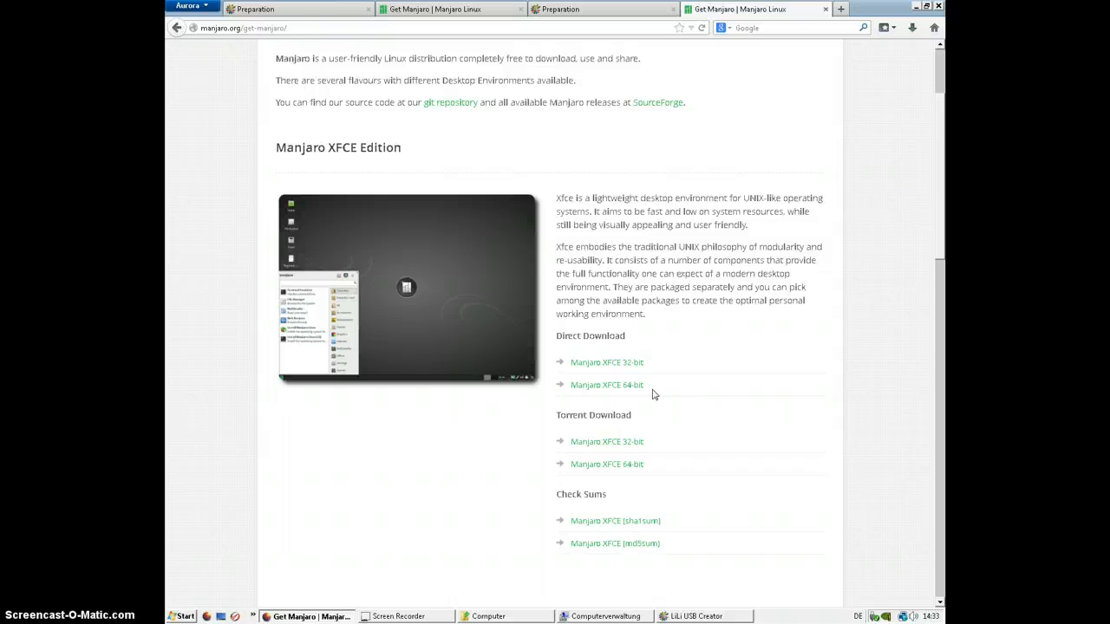
pyautogui.click(182, 616)
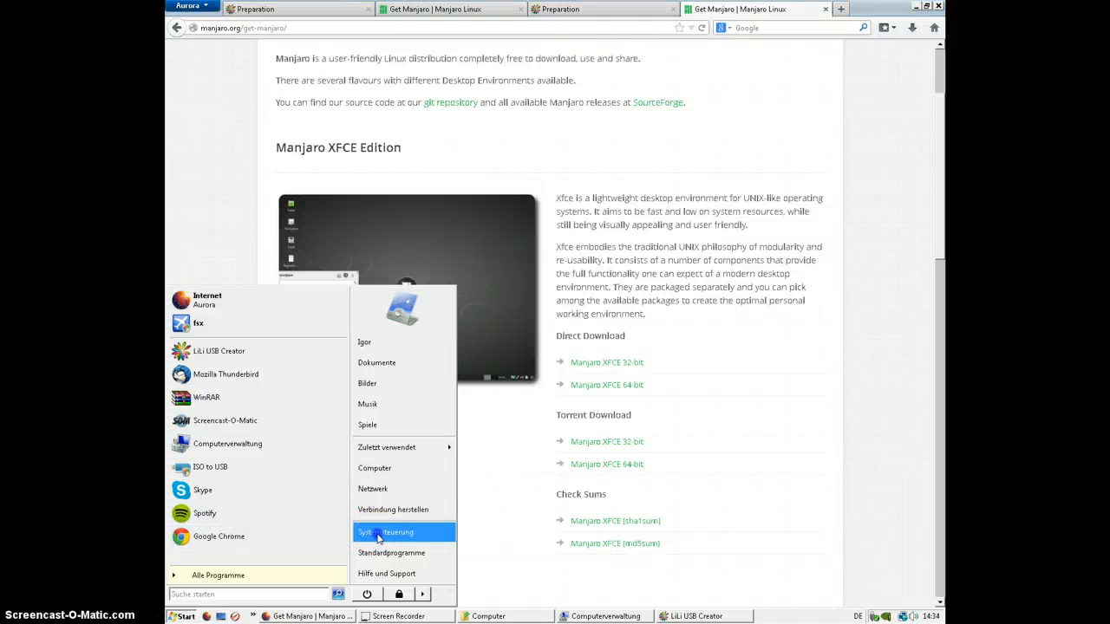
# Check the System page: Windows Vista Home Premium, 2 GB RAM, 32-bit
pyautogui.click(385, 531)
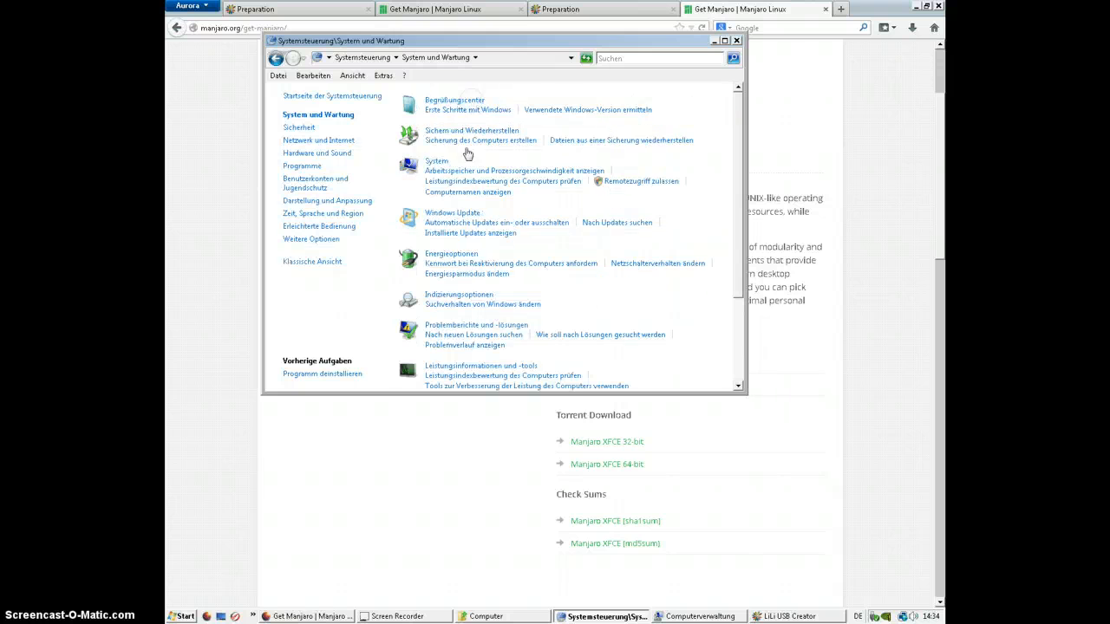
pyautogui.click(437, 162)
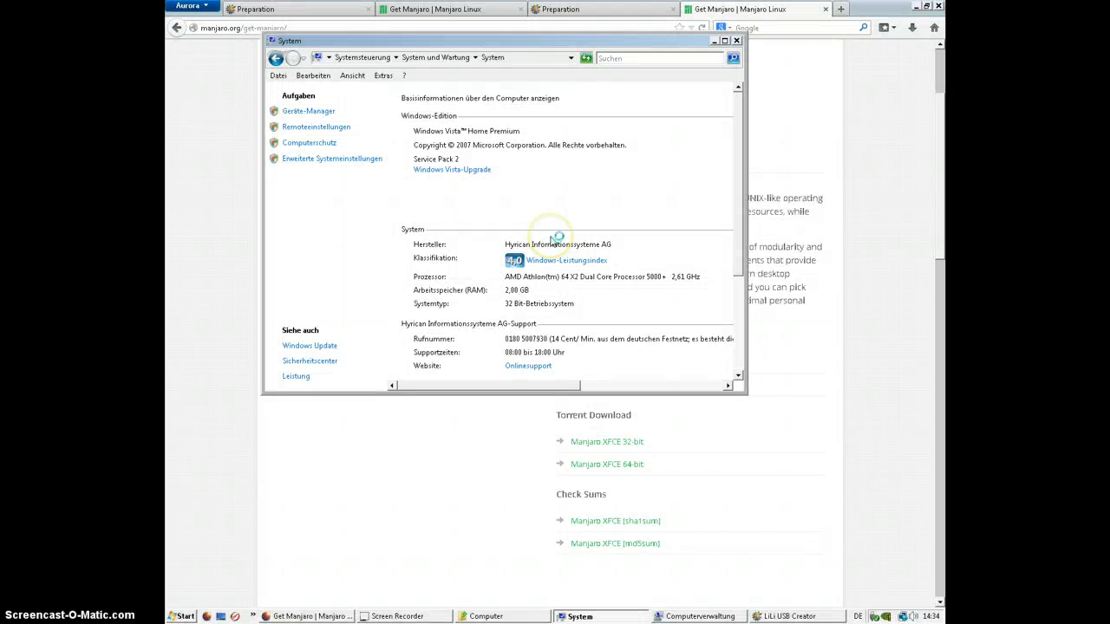
pyautogui.click(333, 160)
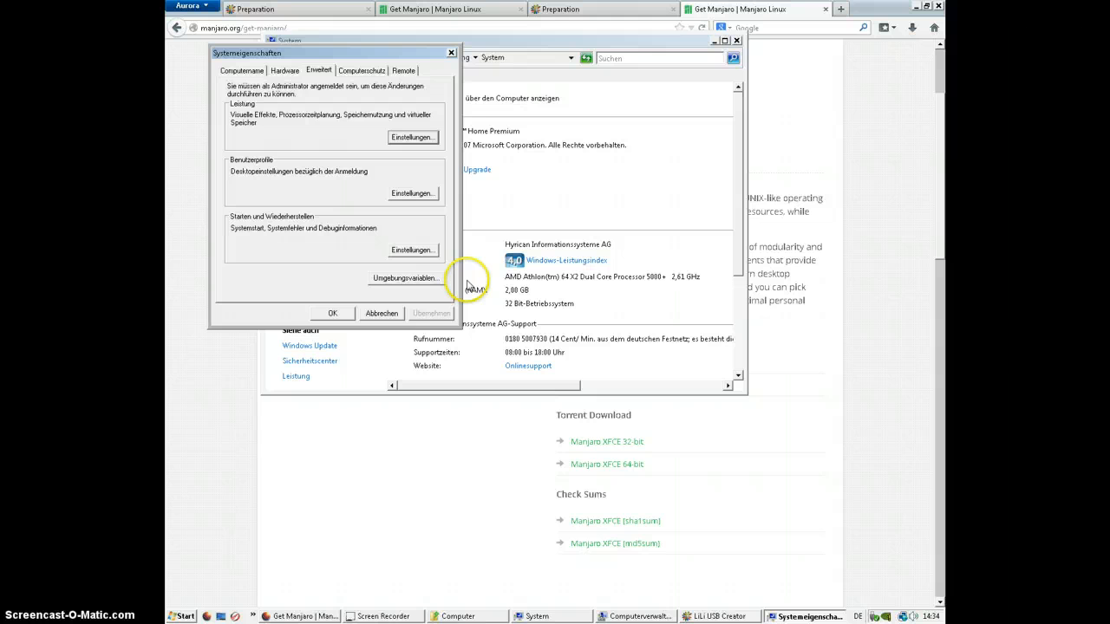
pyautogui.click(382, 312)
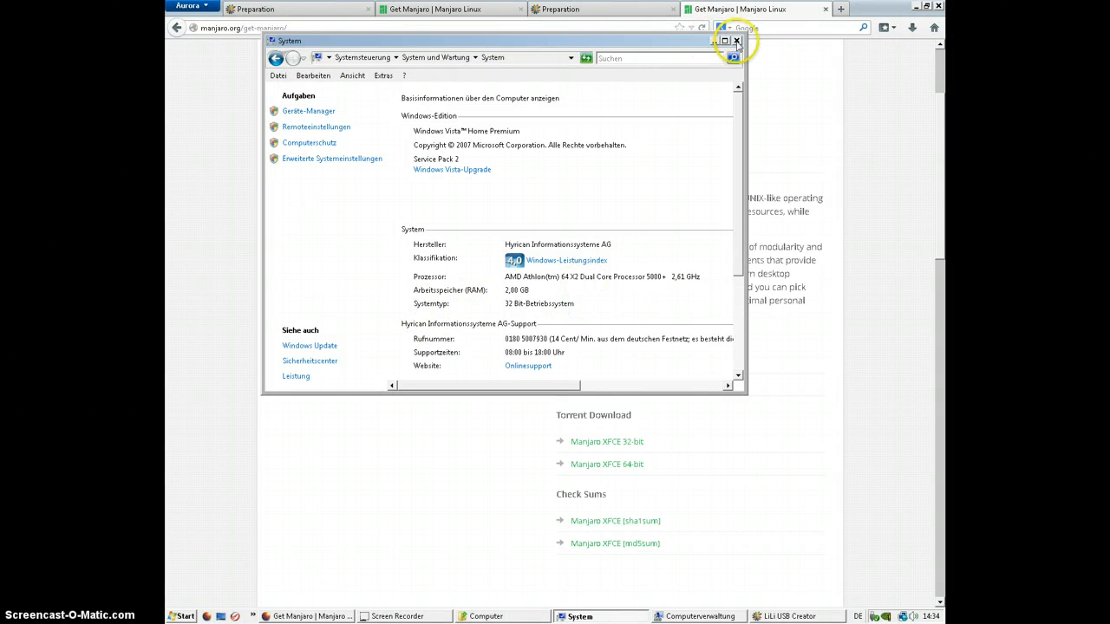
pyautogui.moveTo(735, 42)
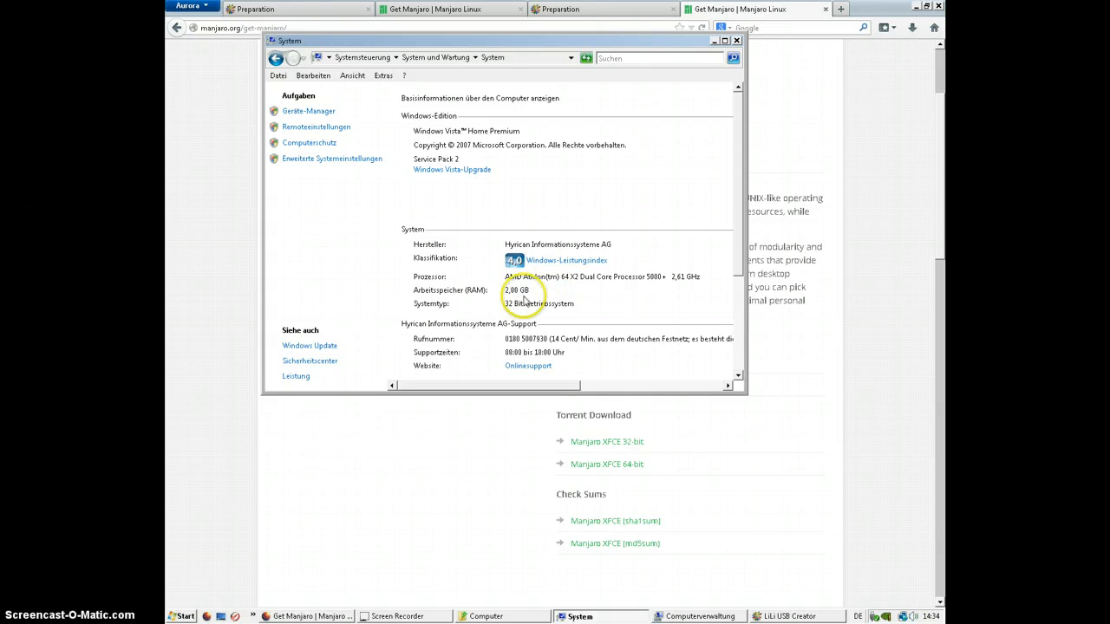
pyautogui.moveTo(668, 69)
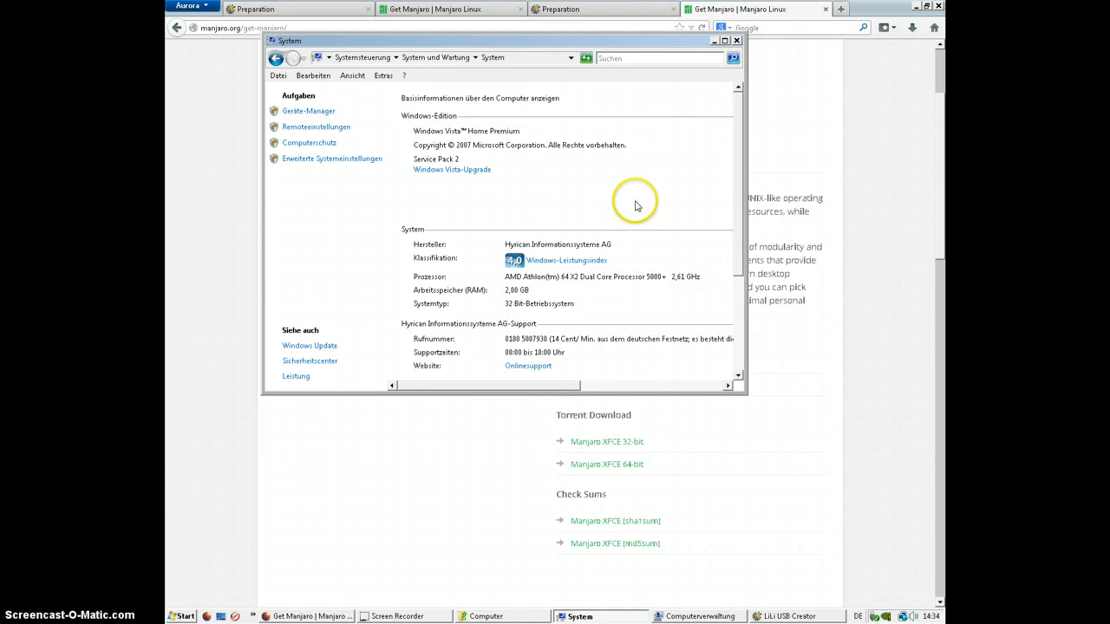
pyautogui.moveTo(747, 71)
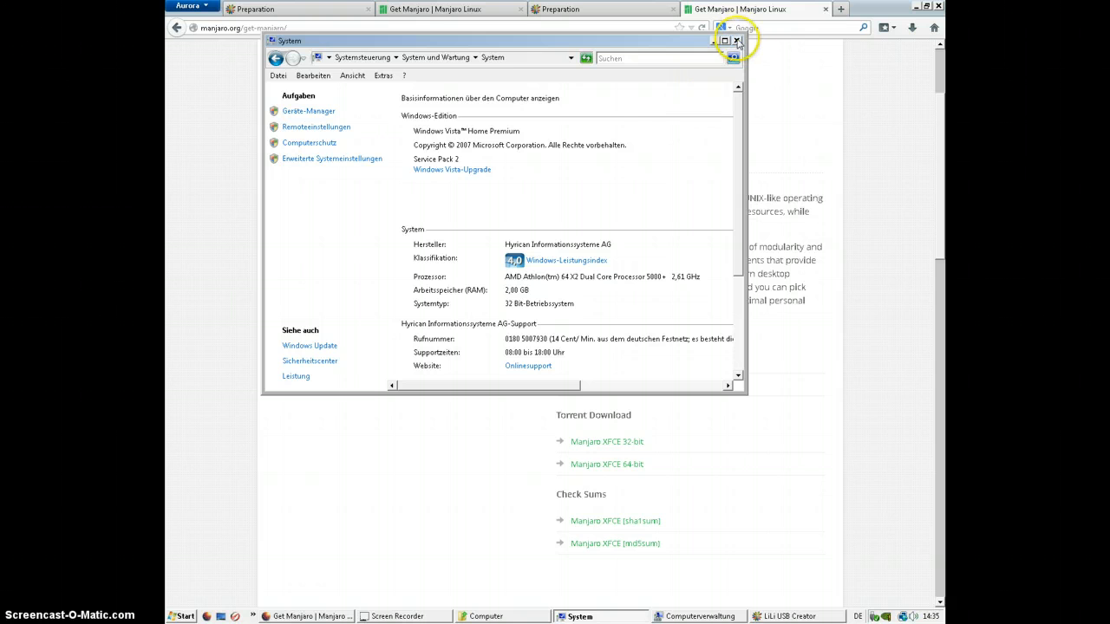
# Save the Manjaro XFCE 64-bit ISO to disk and minimize the browser
pyautogui.click(737, 41)
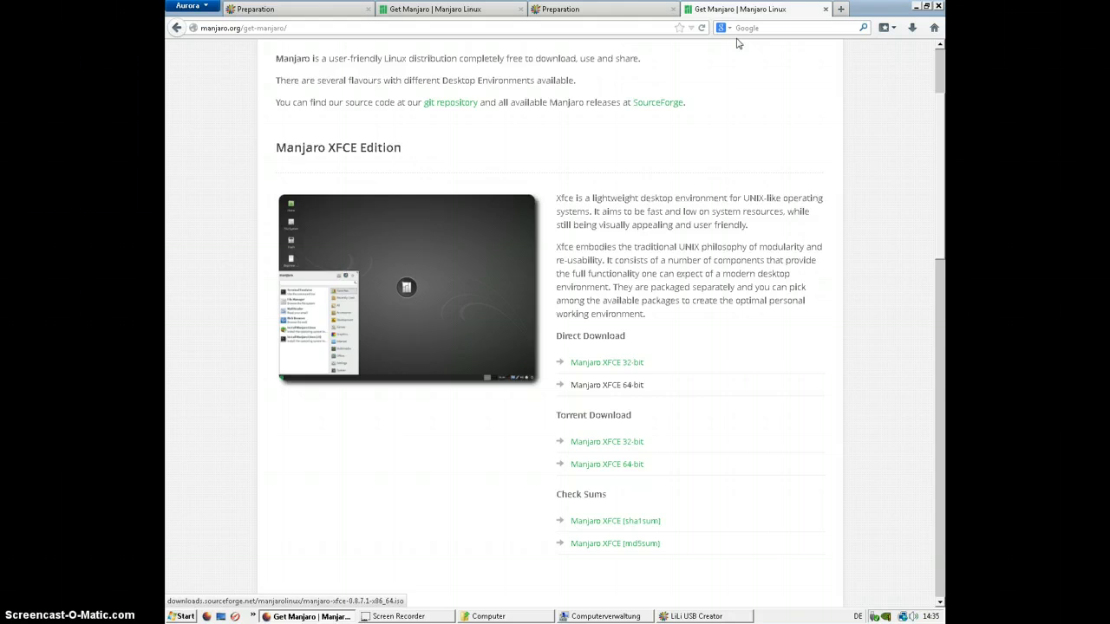
pyautogui.click(607, 385)
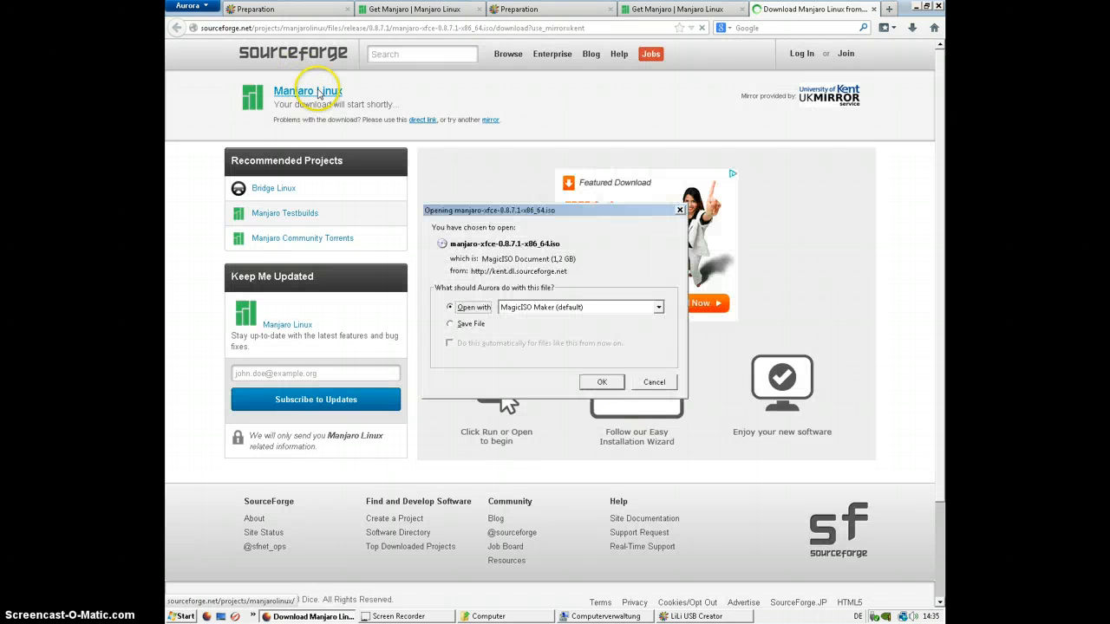
pyautogui.click(451, 324)
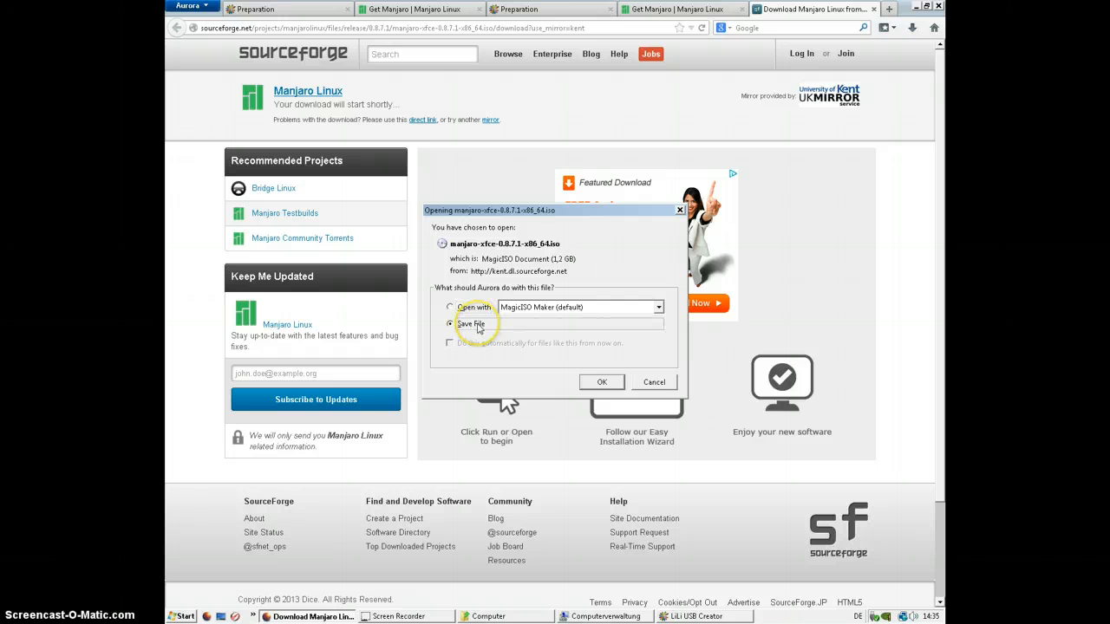
pyautogui.click(654, 381)
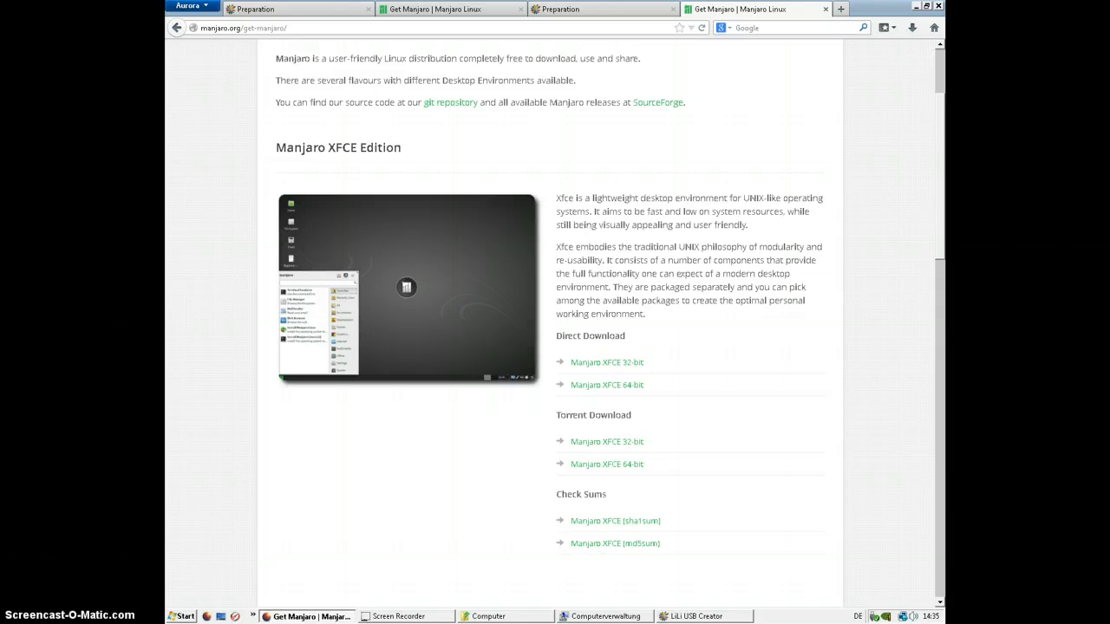
pyautogui.click(702, 617)
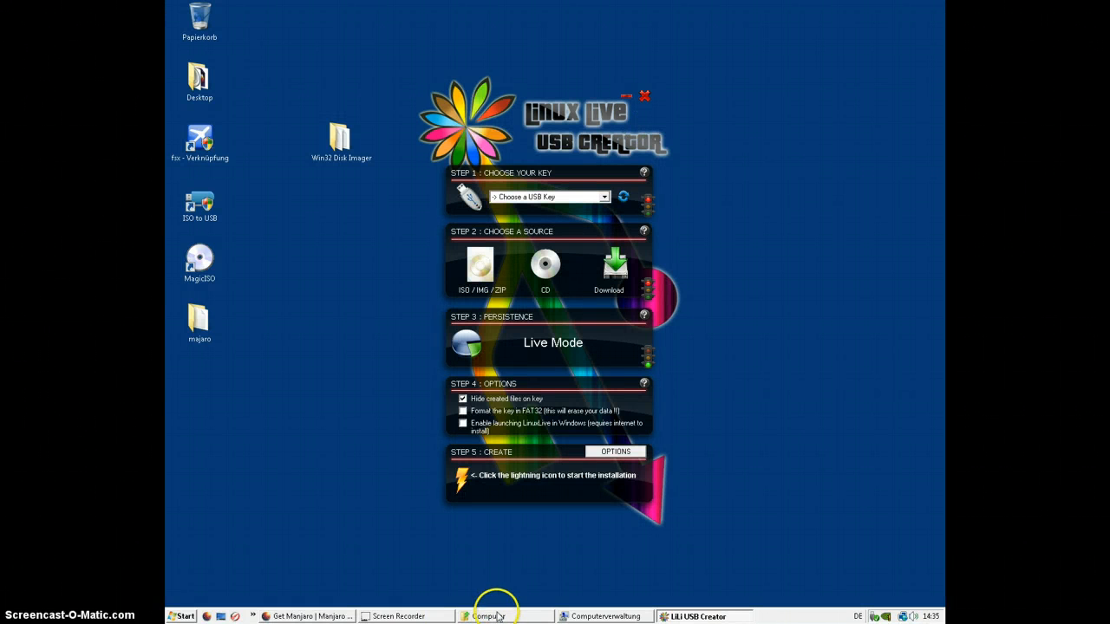
pyautogui.click(492, 617)
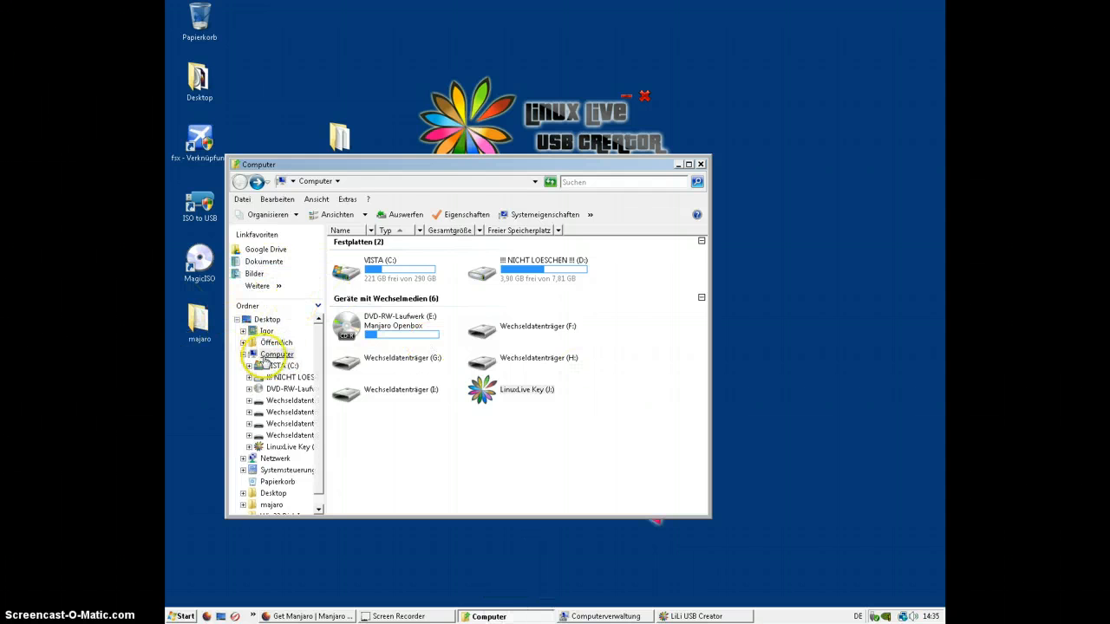
pyautogui.click(267, 331)
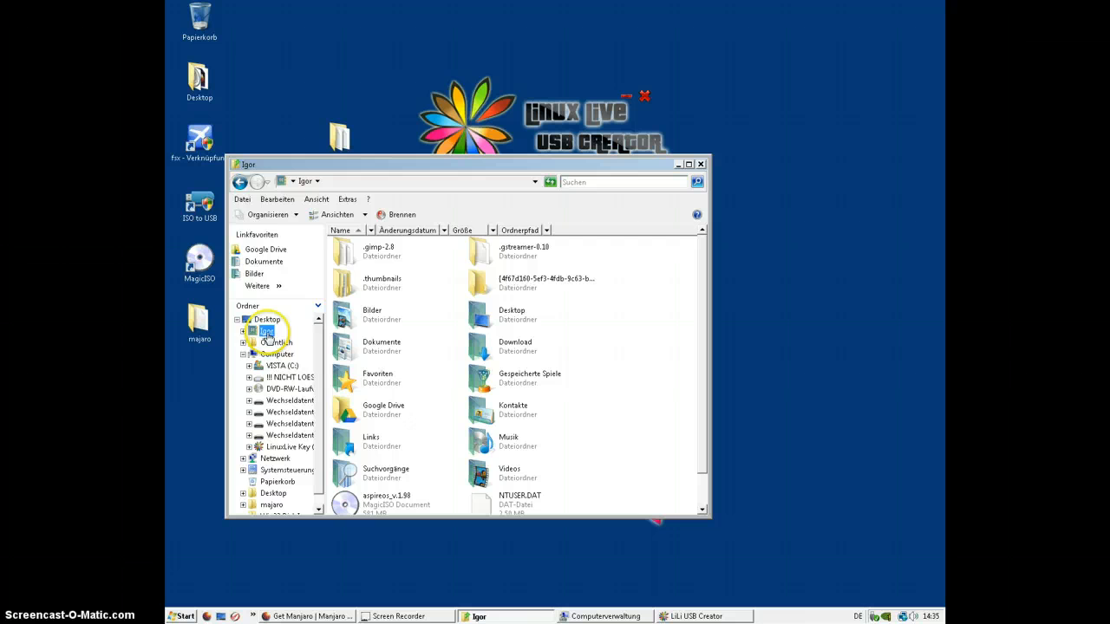
pyautogui.click(267, 331)
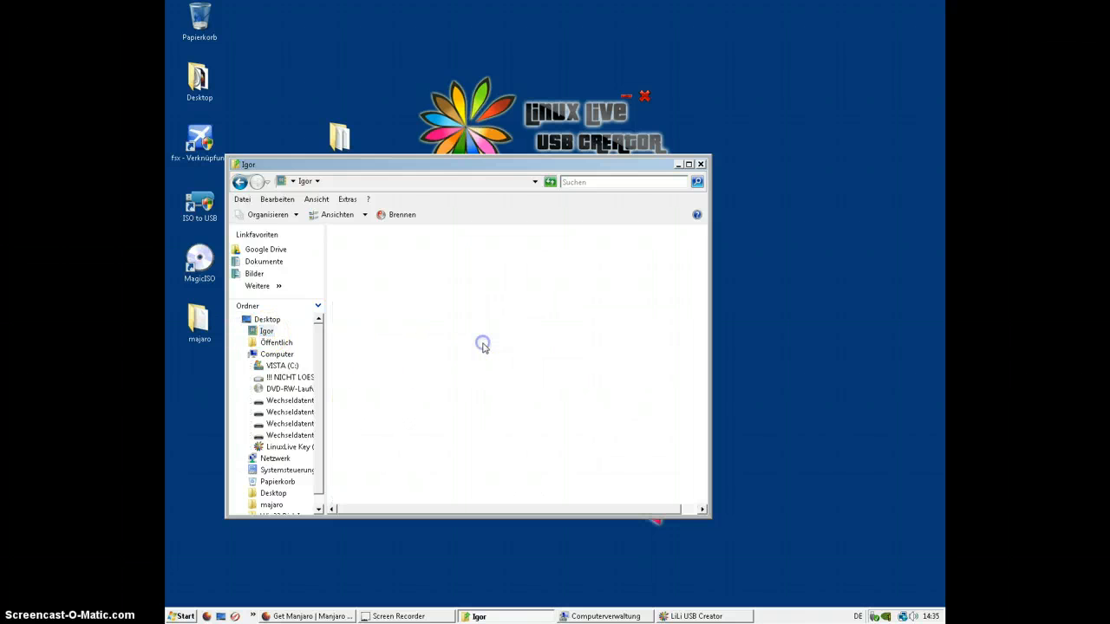
pyautogui.doubleClick(282, 423)
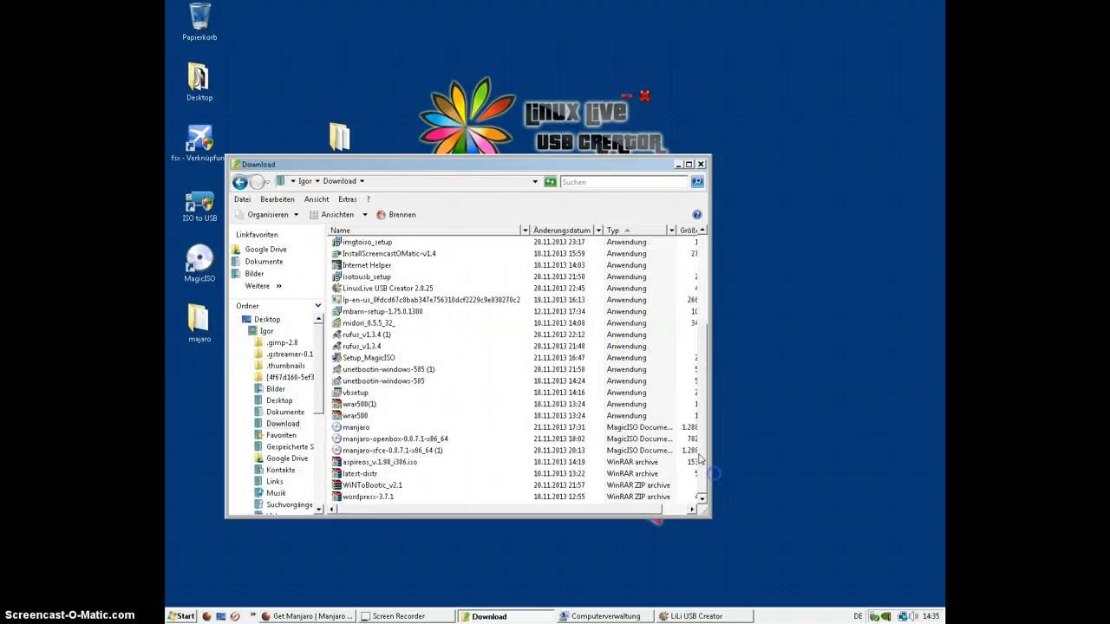
pyautogui.click(396, 438)
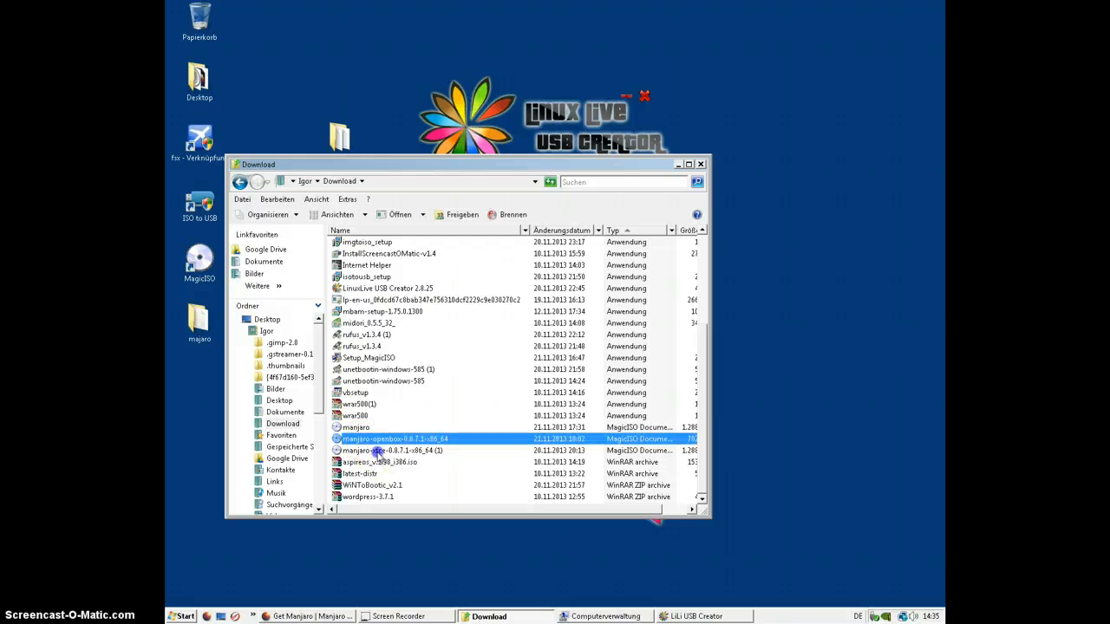
pyautogui.click(392, 451)
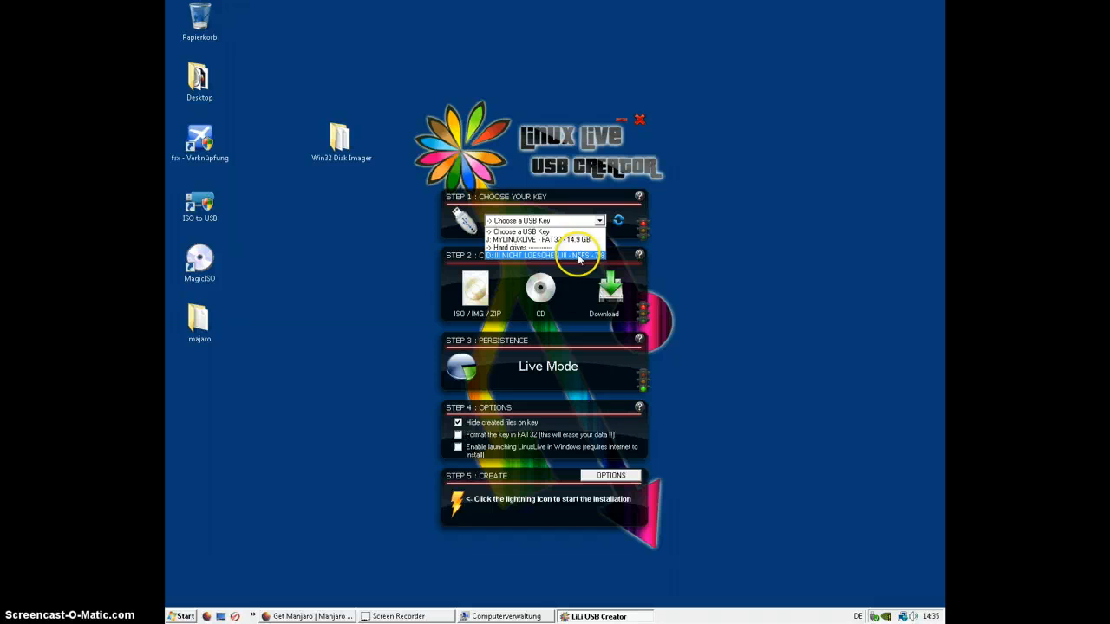
# Choose the 14.9 GB LINUXLIVE key, the Manjaro 0.8.7 ISO source, and FAT32 formatting
pyautogui.click(516, 239)
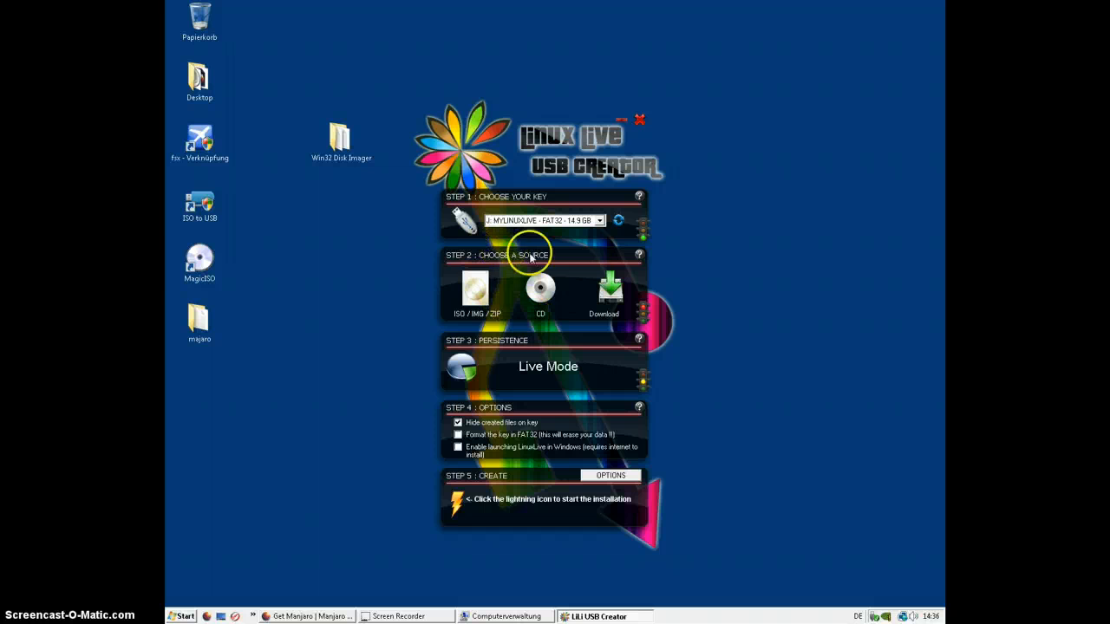
pyautogui.click(475, 291)
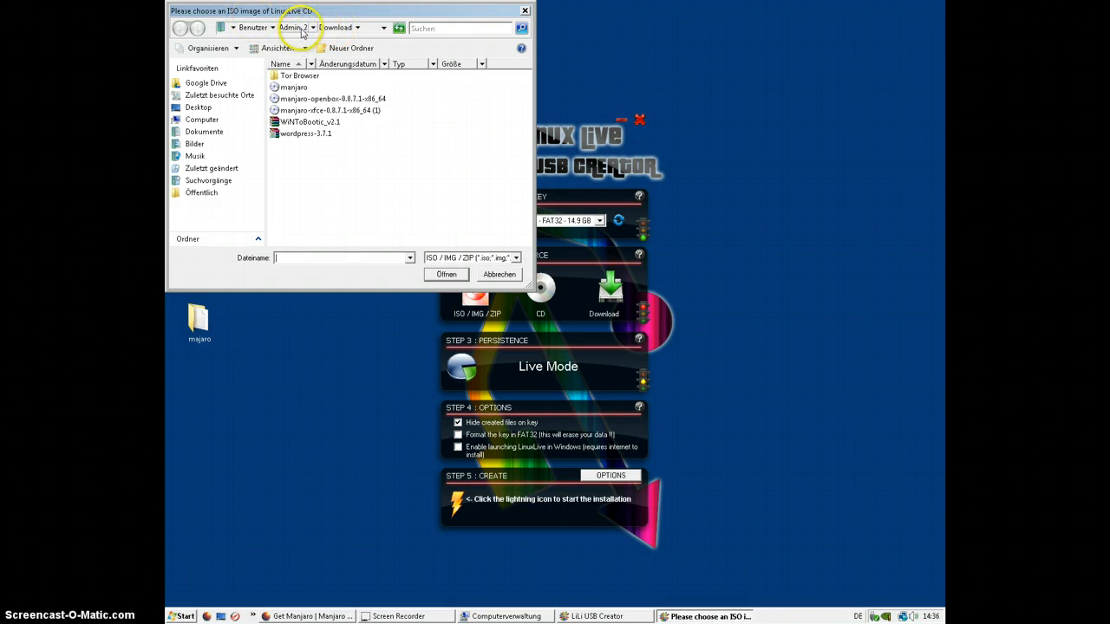
pyautogui.moveTo(371, 28)
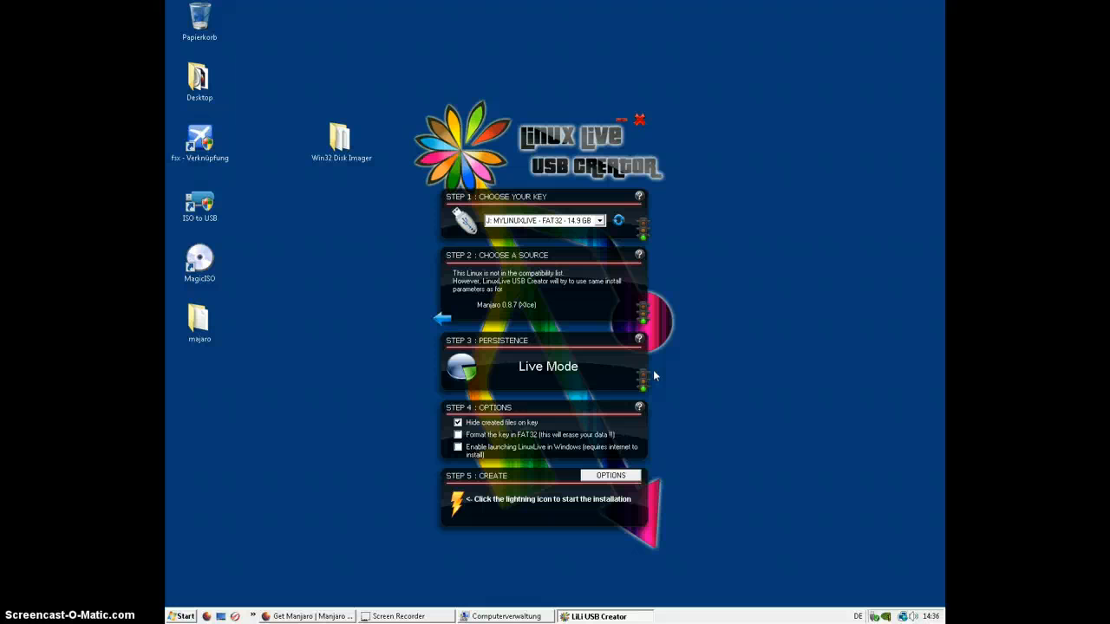
pyautogui.click(458, 433)
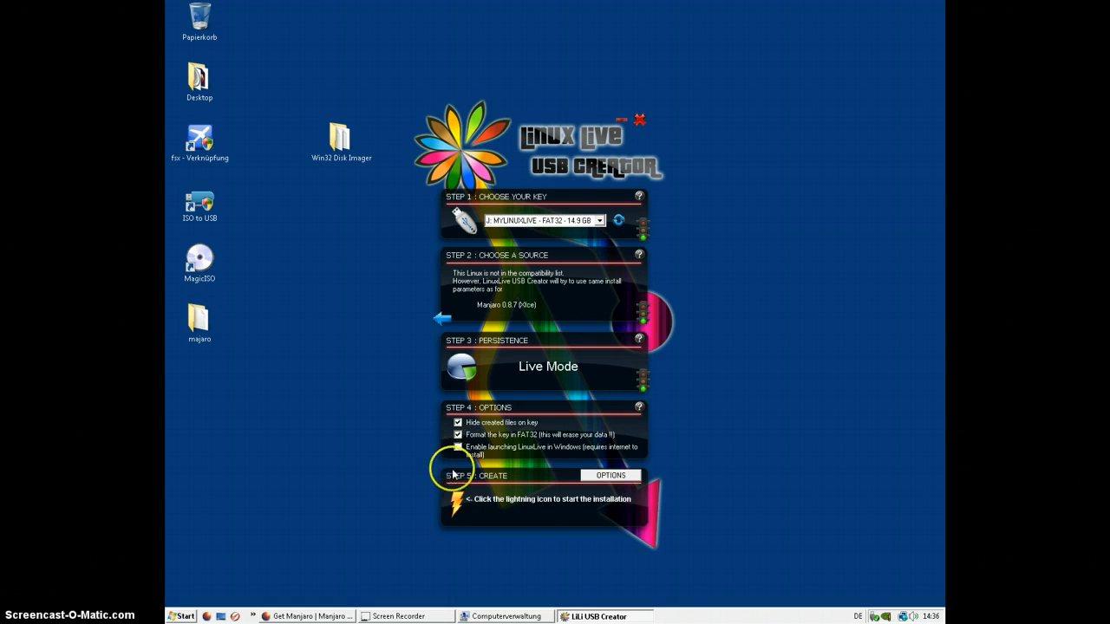
pyautogui.click(181, 615)
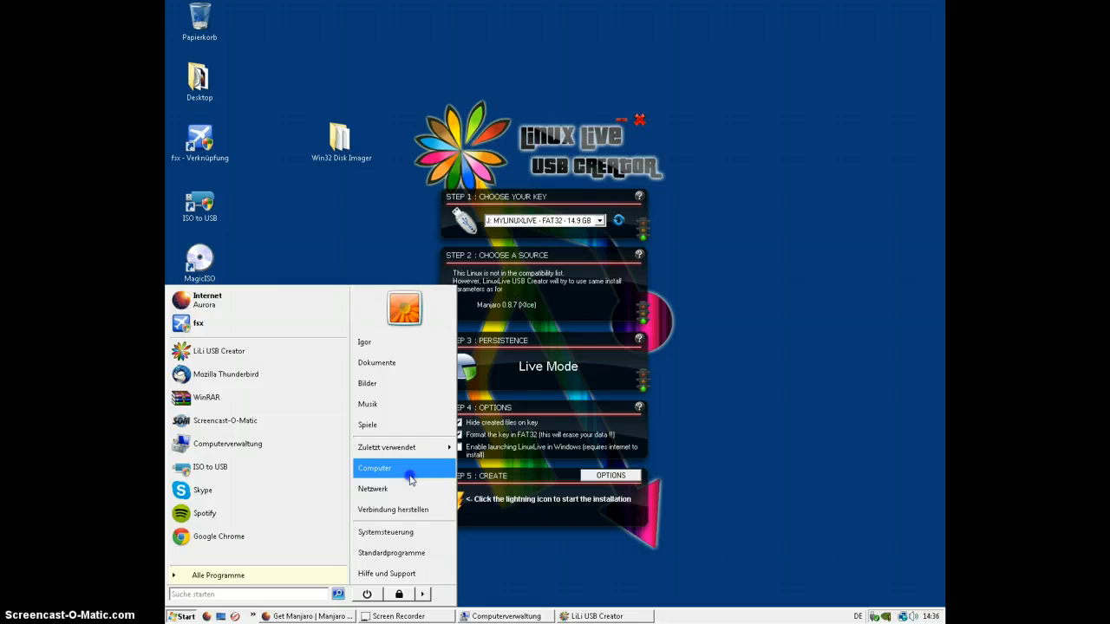
pyautogui.click(374, 468)
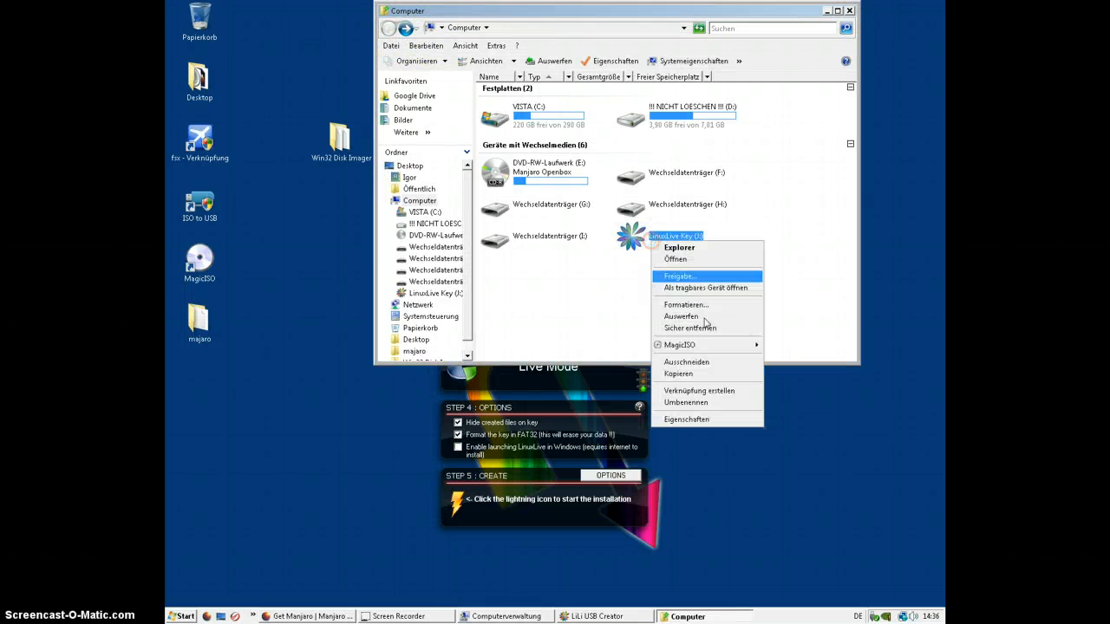
pyautogui.click(685, 418)
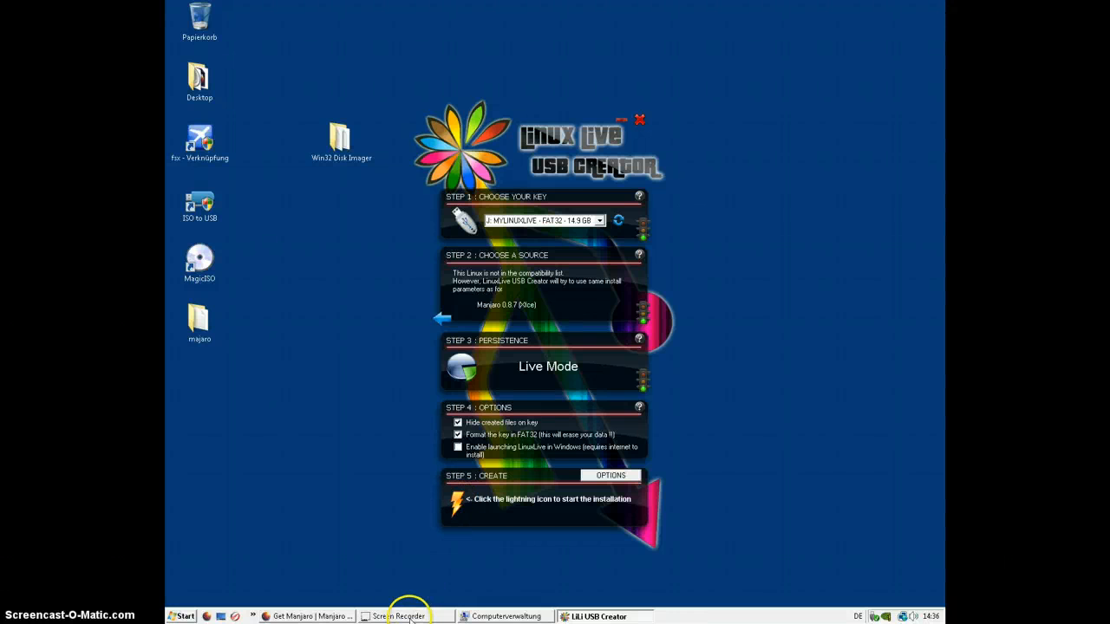
pyautogui.click(640, 119)
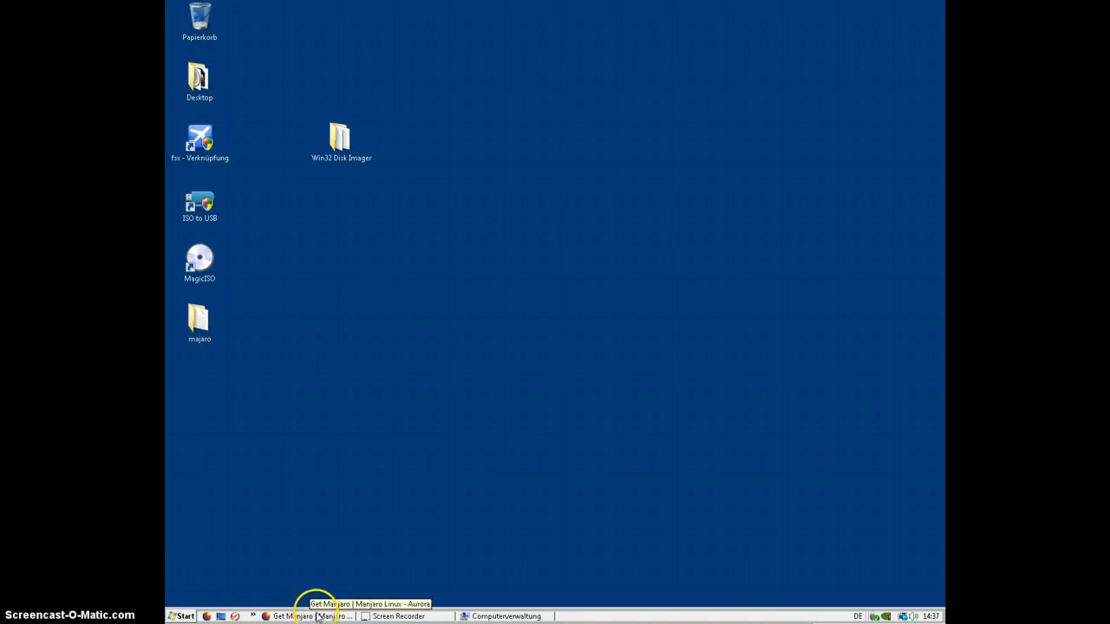
pyautogui.click(295, 617)
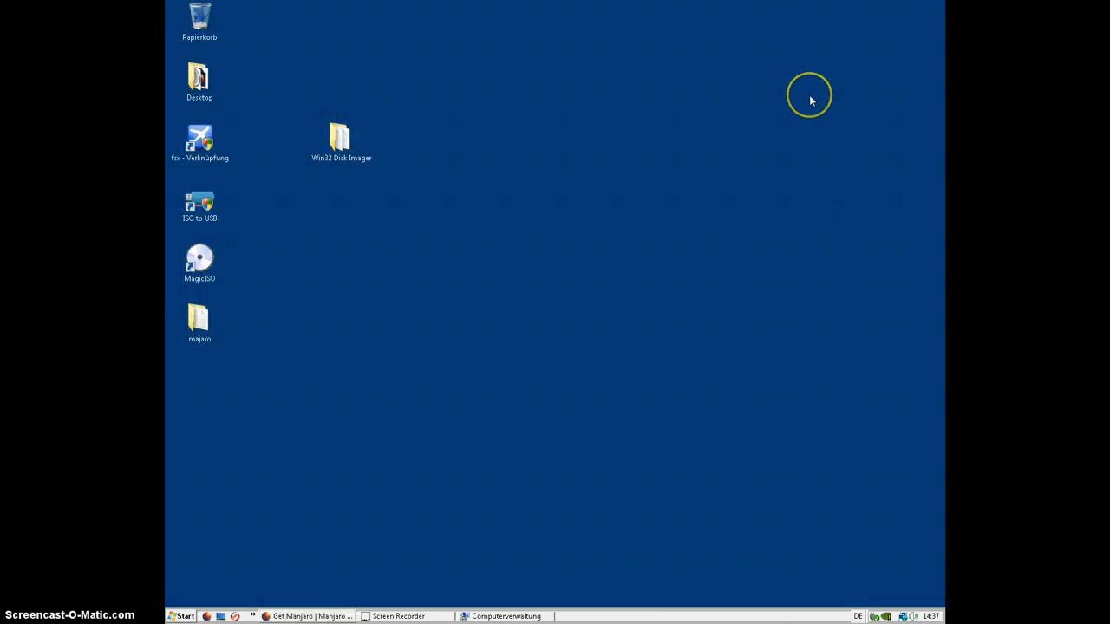
pyautogui.moveTo(810, 94)
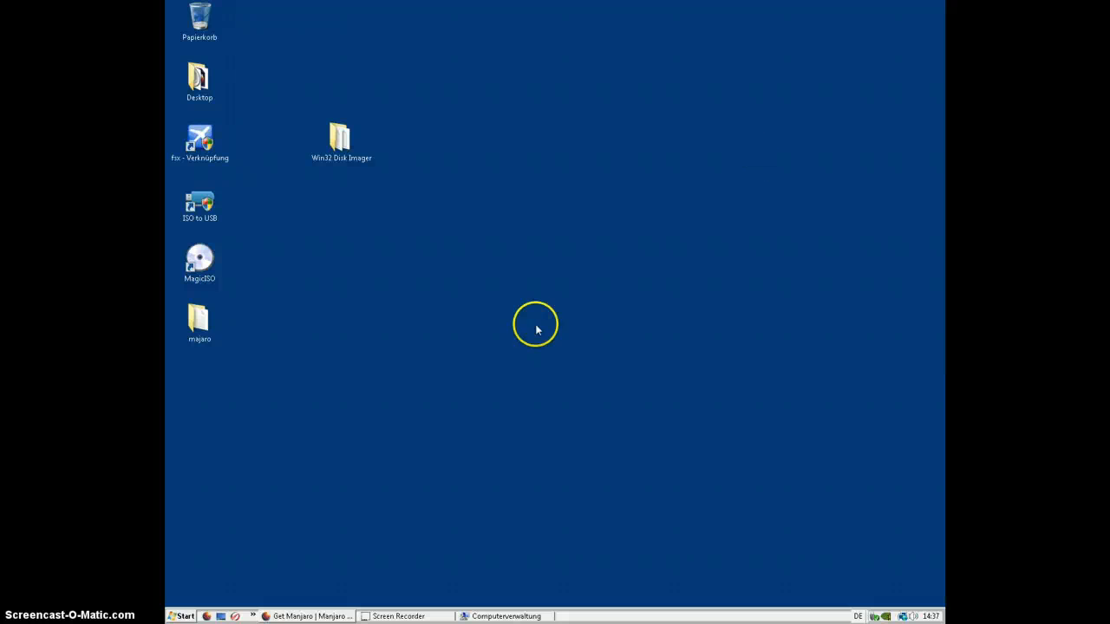
# Reach Administrative Tools via System and Maintenance and launch Computer Management
pyautogui.click(182, 616)
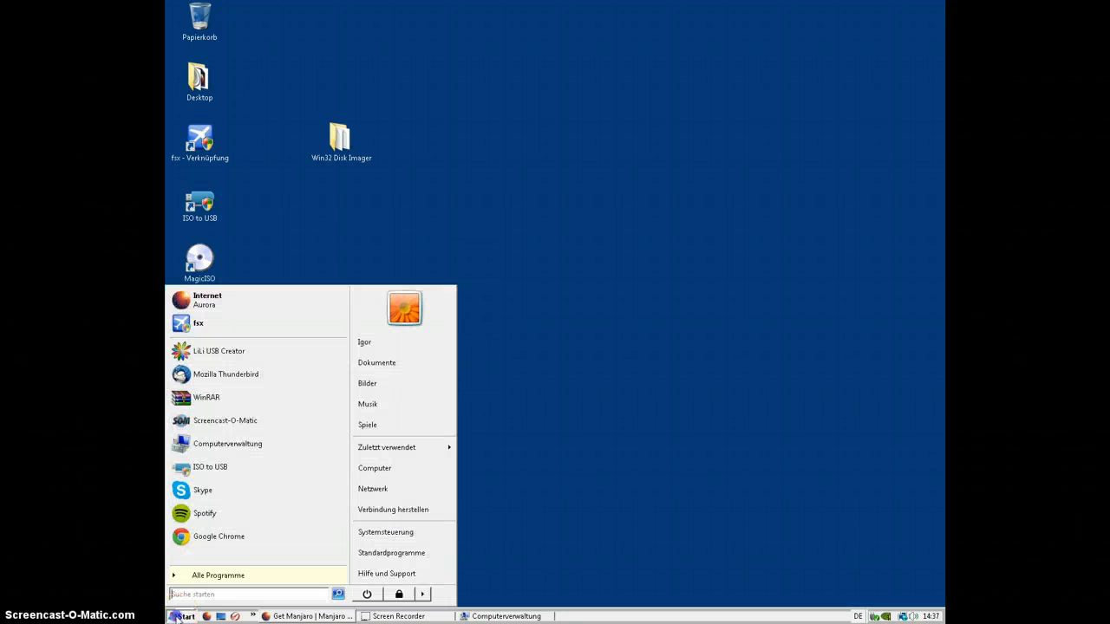
pyautogui.moveTo(385, 531)
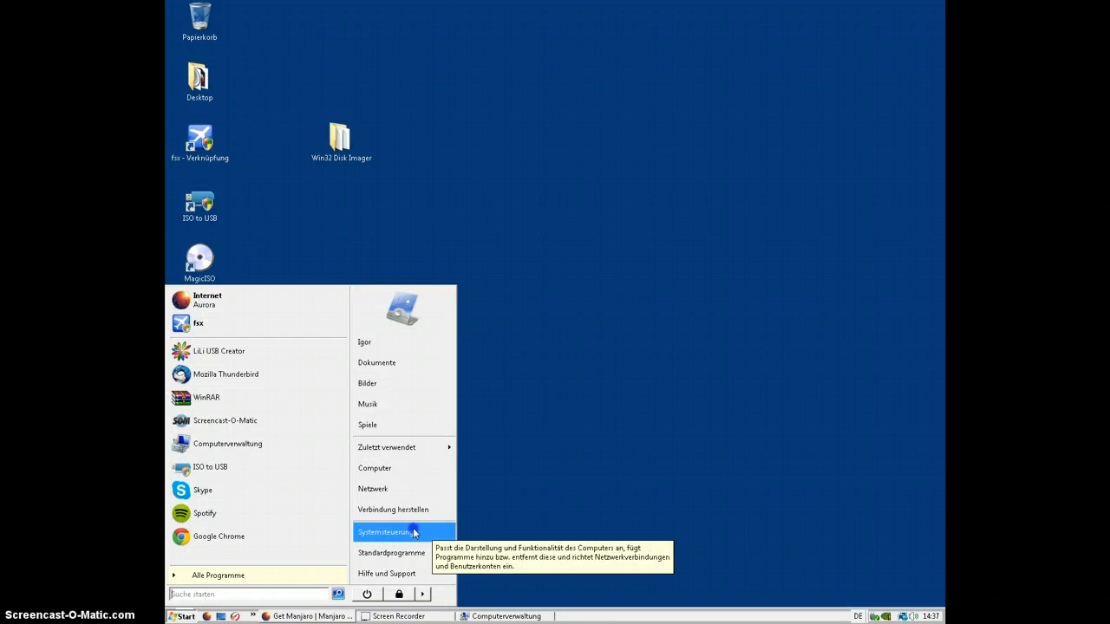
pyautogui.click(385, 530)
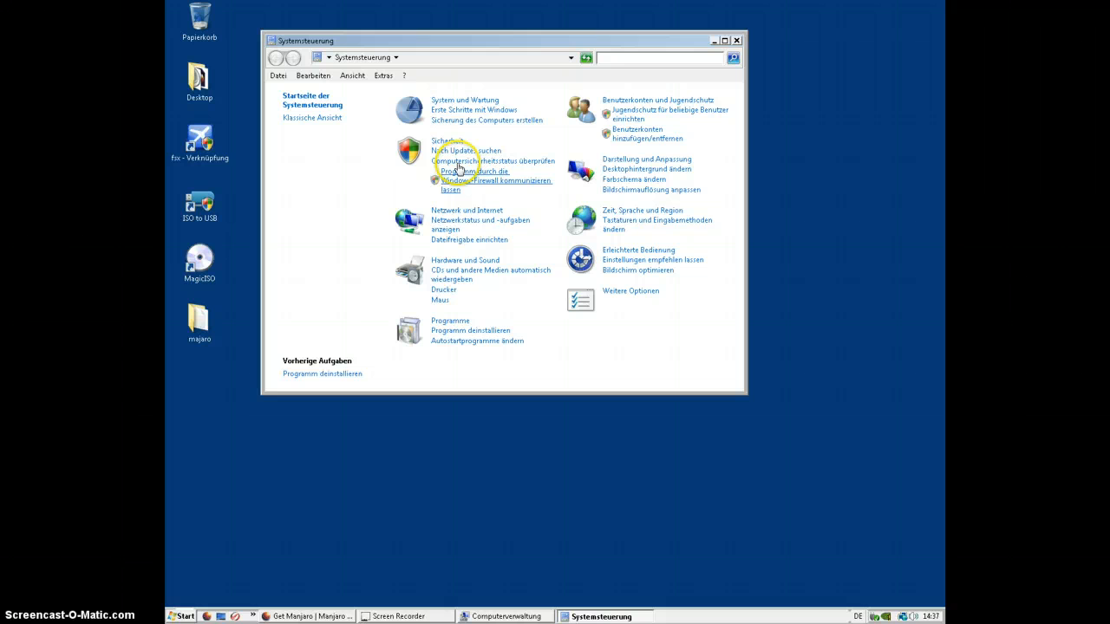
pyautogui.click(465, 99)
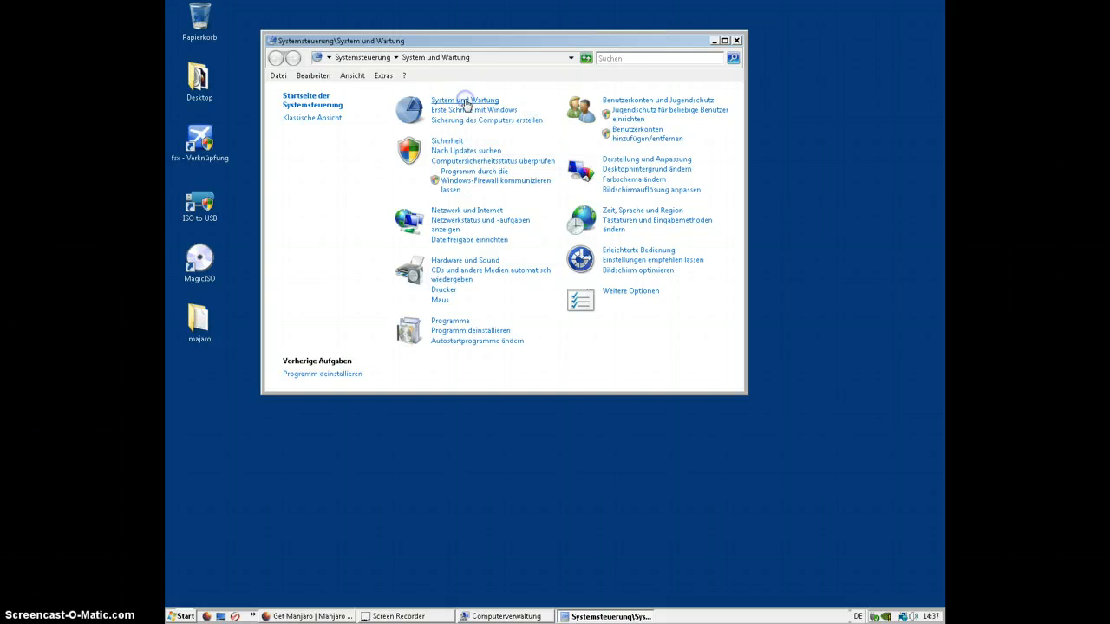
pyautogui.click(465, 99)
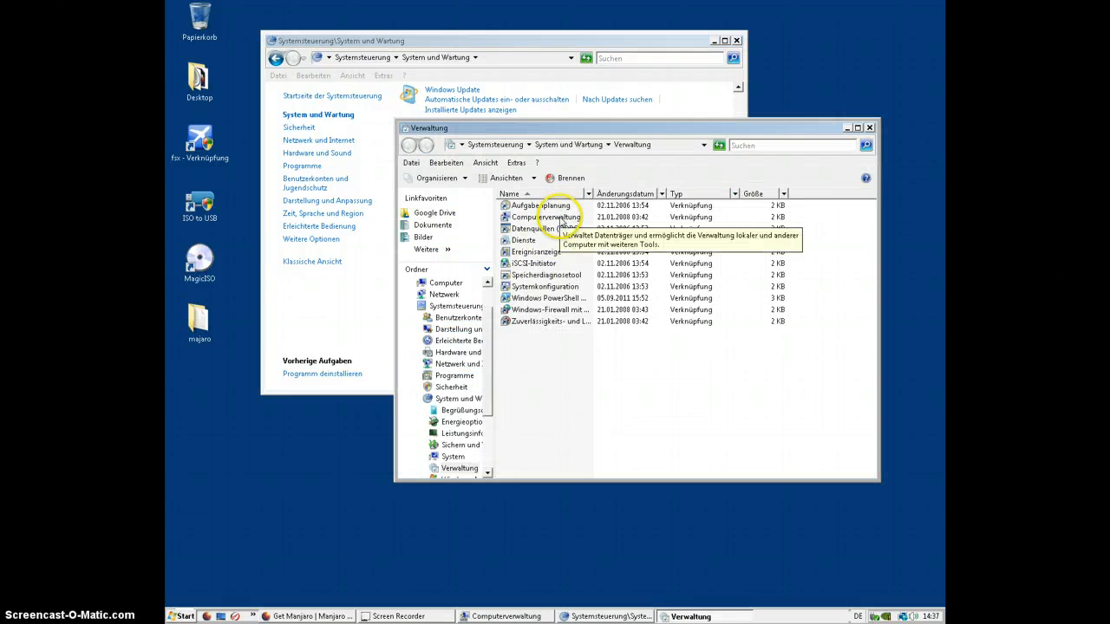
pyautogui.click(546, 217)
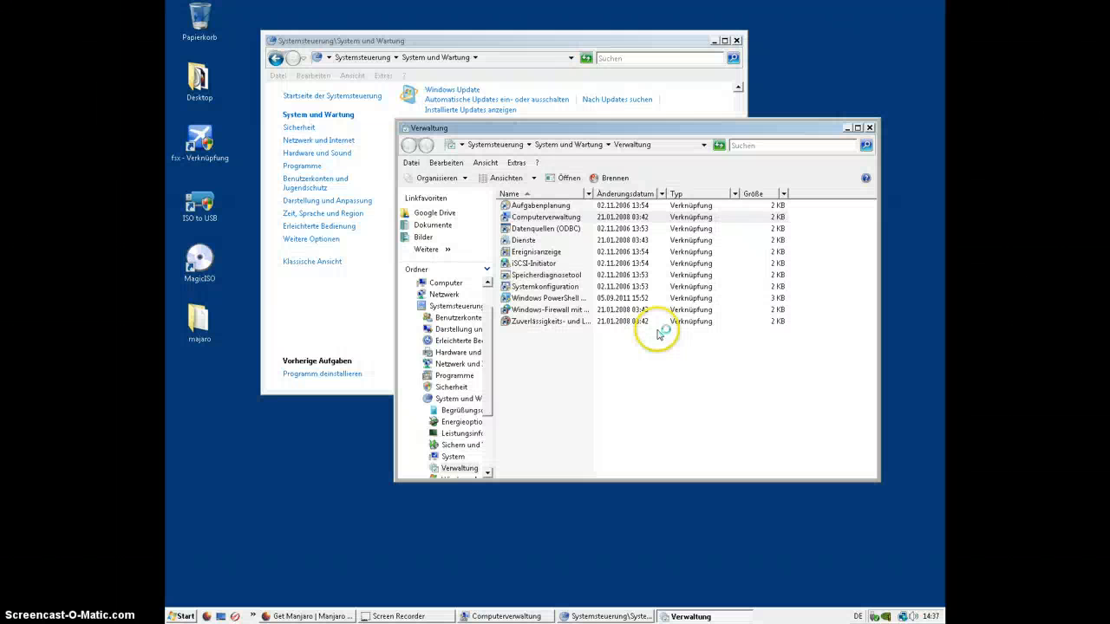
pyautogui.doubleClick(544, 217)
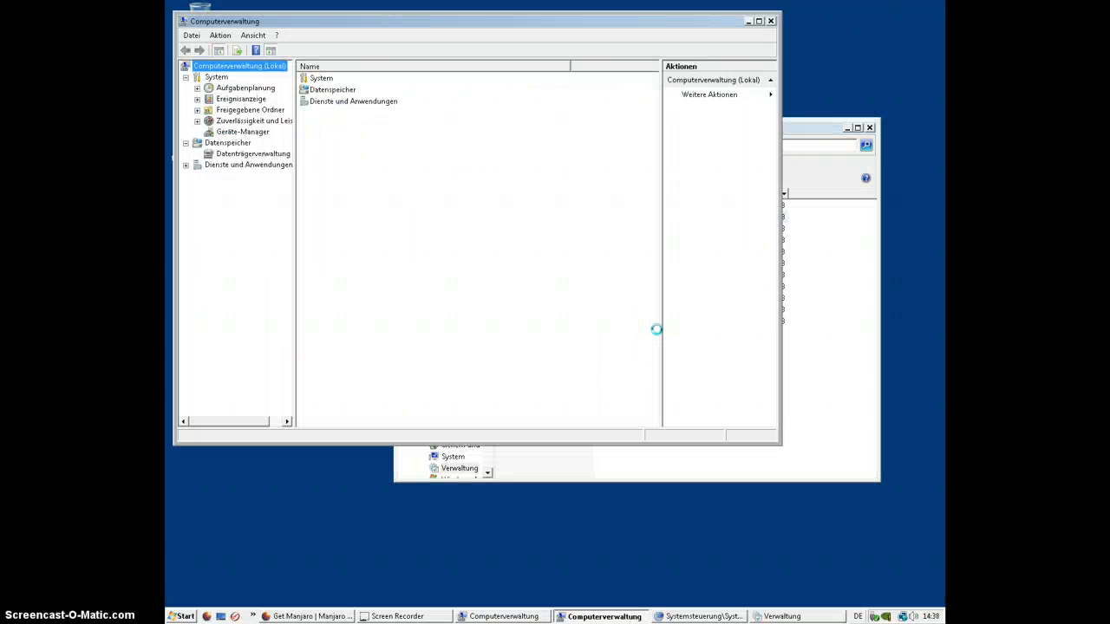
# Show Disk Management and scroll to the 14.94 GB FAT32 MYLINUXLIVE partition
pyautogui.click(227, 142)
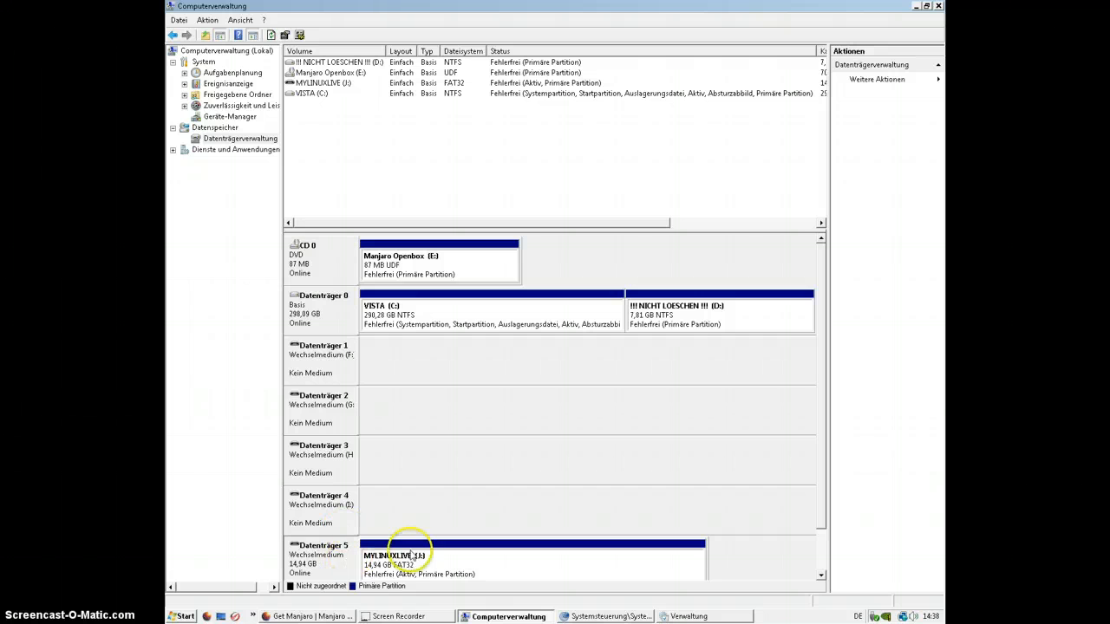
pyautogui.scroll(-3)
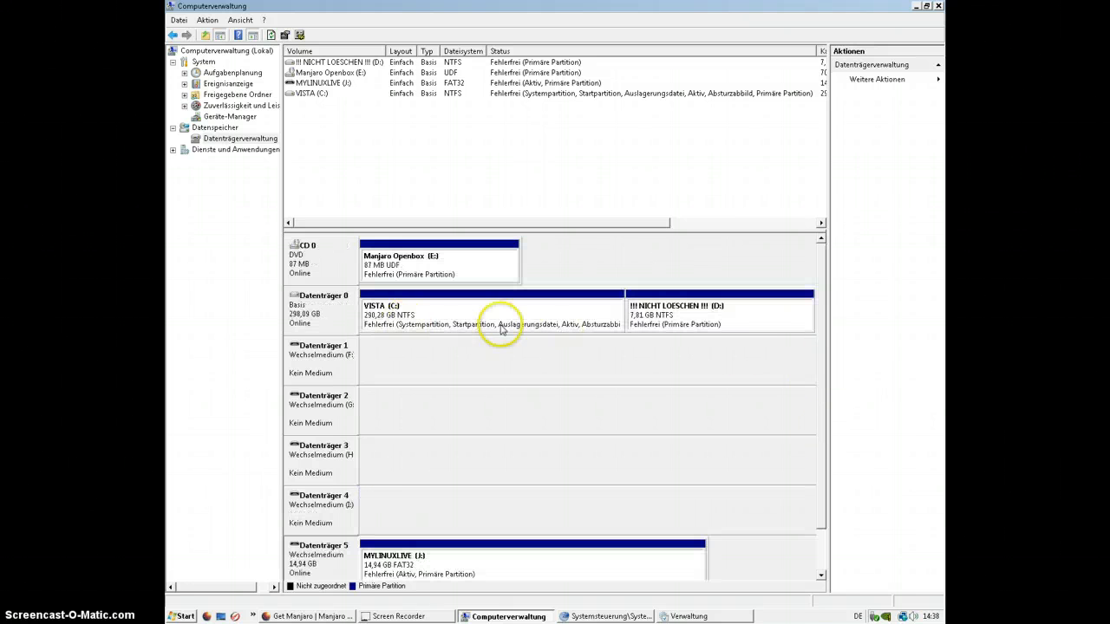
pyautogui.scroll(-3)
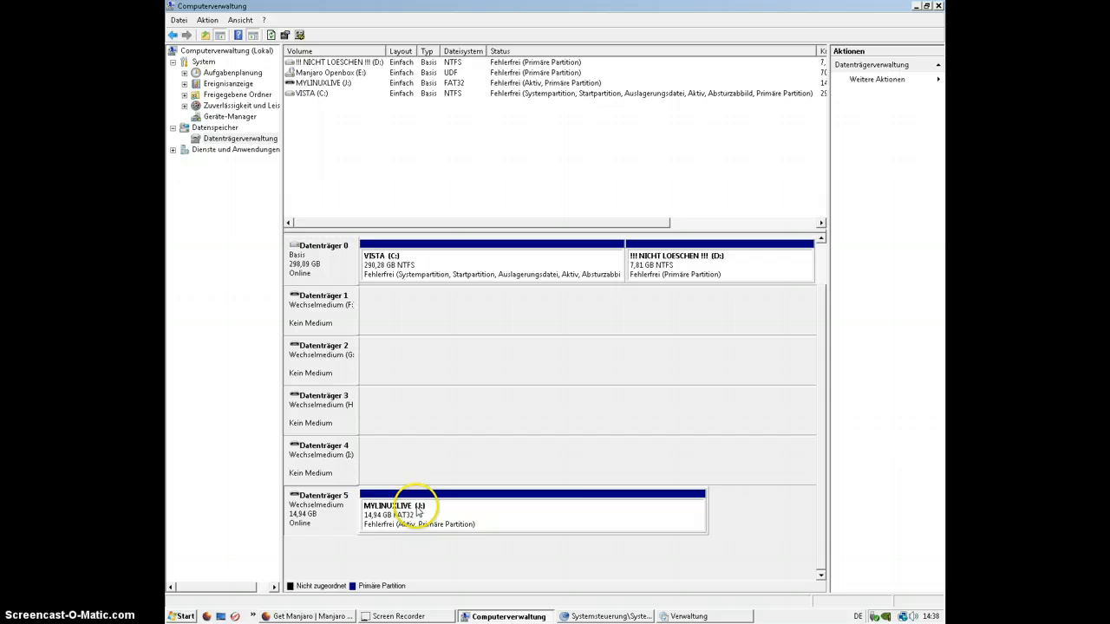
# Review the MYLINUXLIVE partition's context-menu actions without choosing one
pyautogui.rightClick(420, 511)
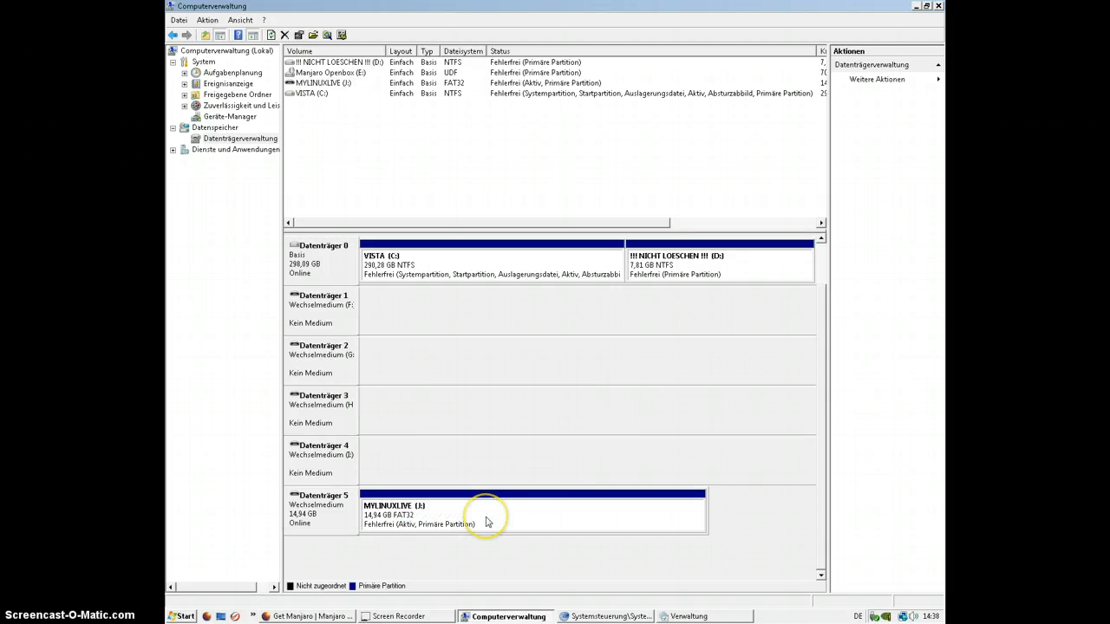
pyautogui.click(486, 516)
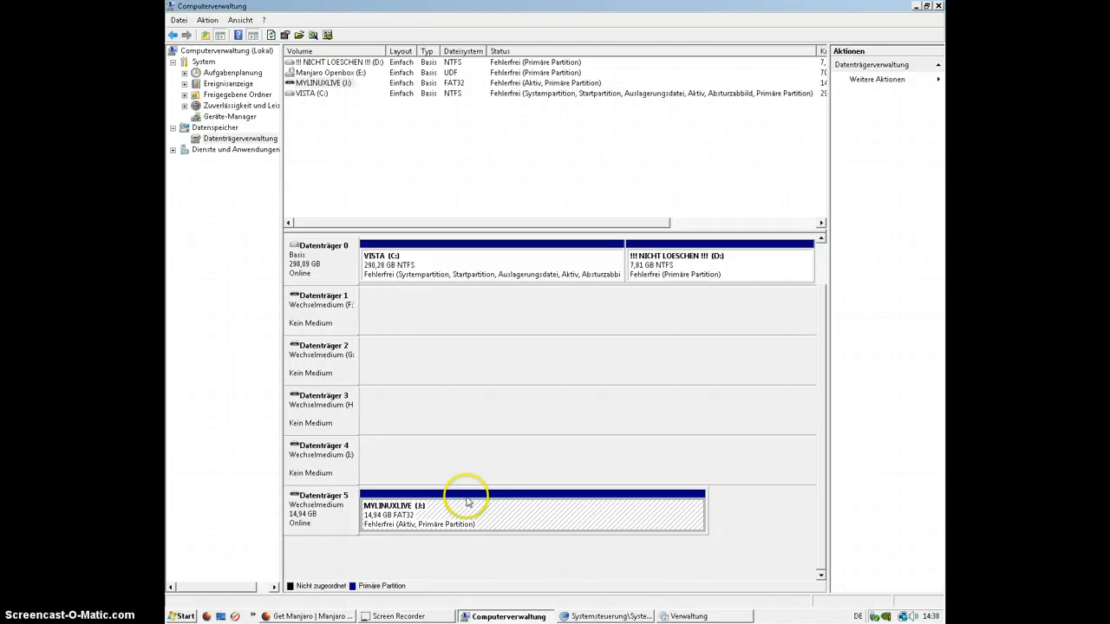
pyautogui.rightClick(468, 506)
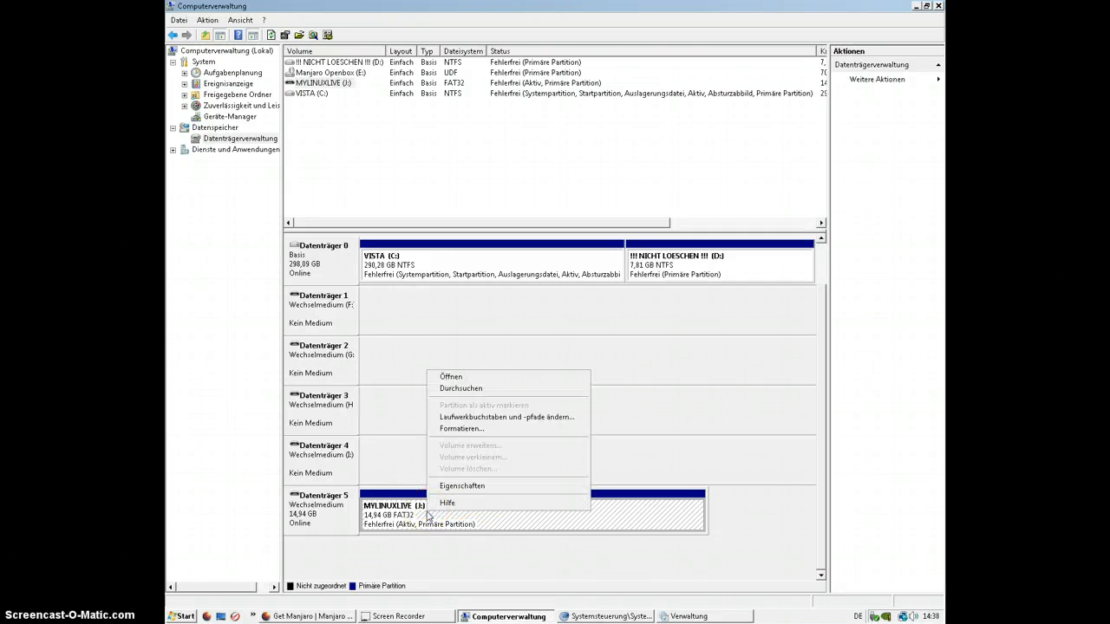
pyautogui.click(427, 517)
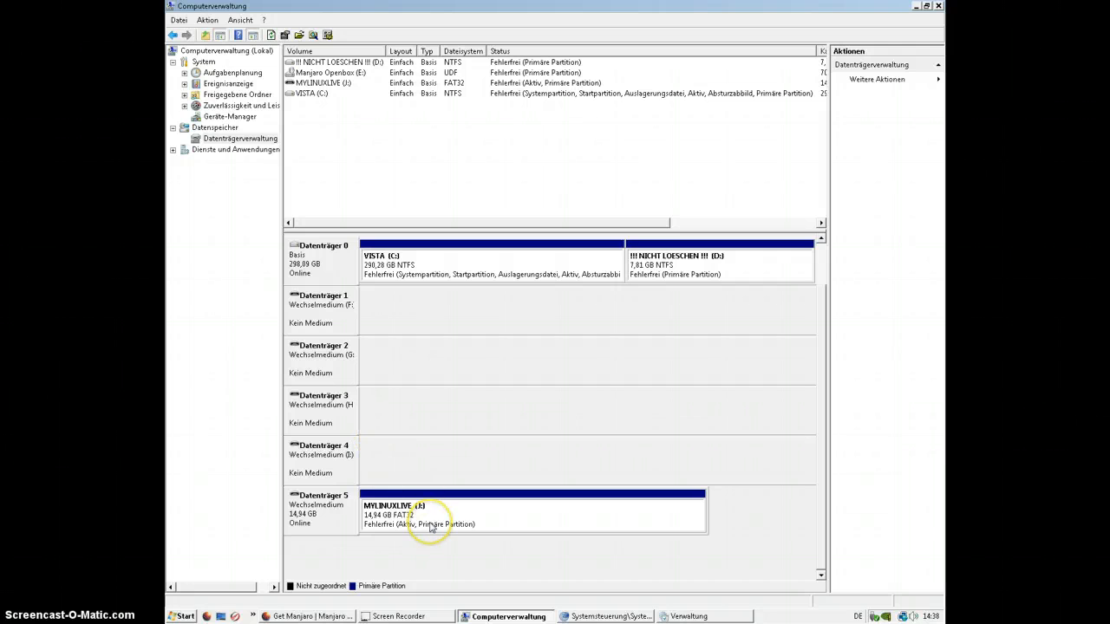
pyautogui.rightClick(425, 516)
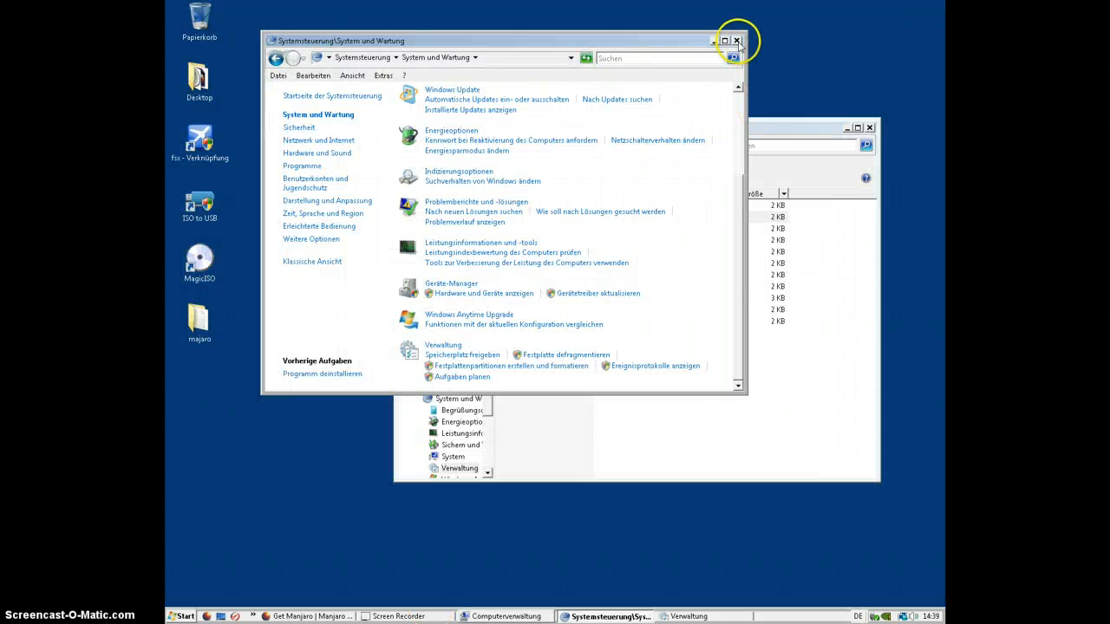
pyautogui.moveTo(735, 42)
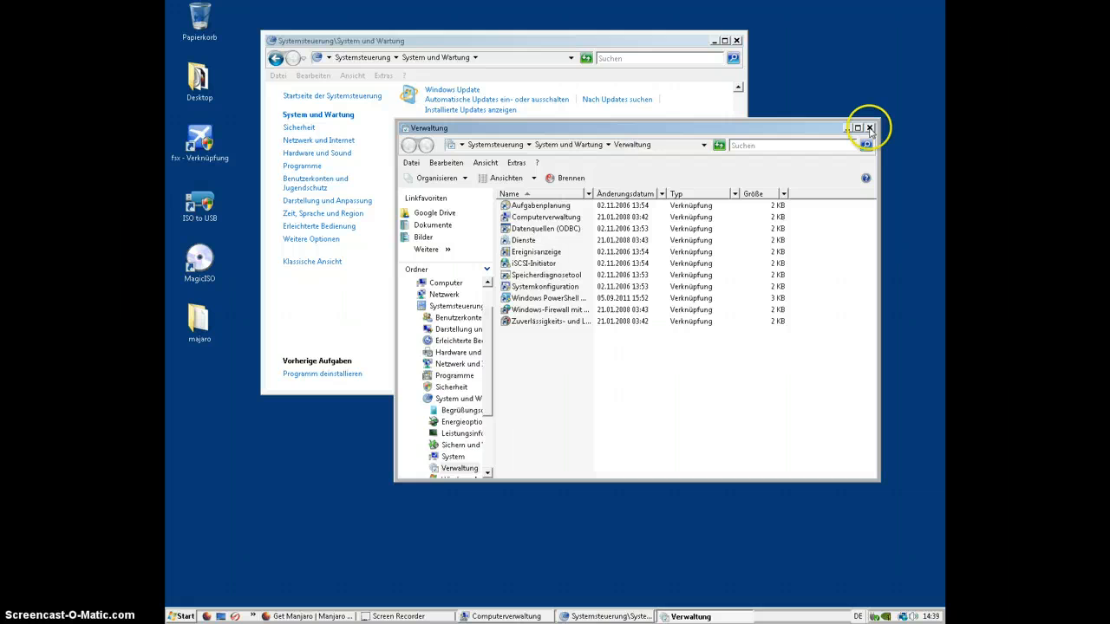
# Close the Administrative Tools (Verwaltung) folder and the Control Panel, leaving the desktop
pyautogui.click(870, 128)
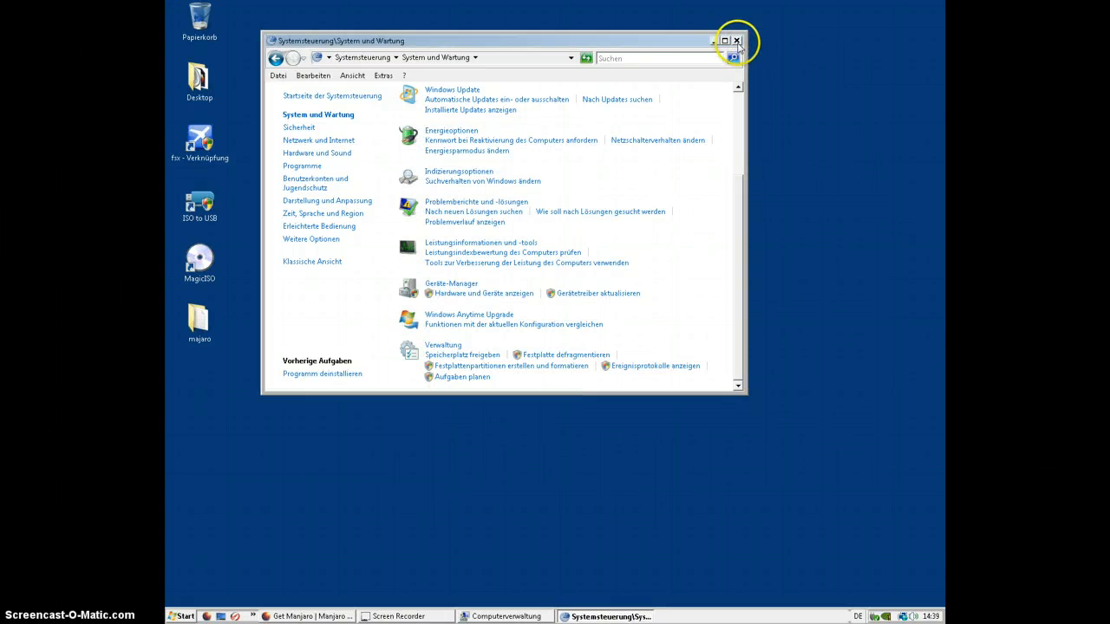
pyautogui.click(735, 42)
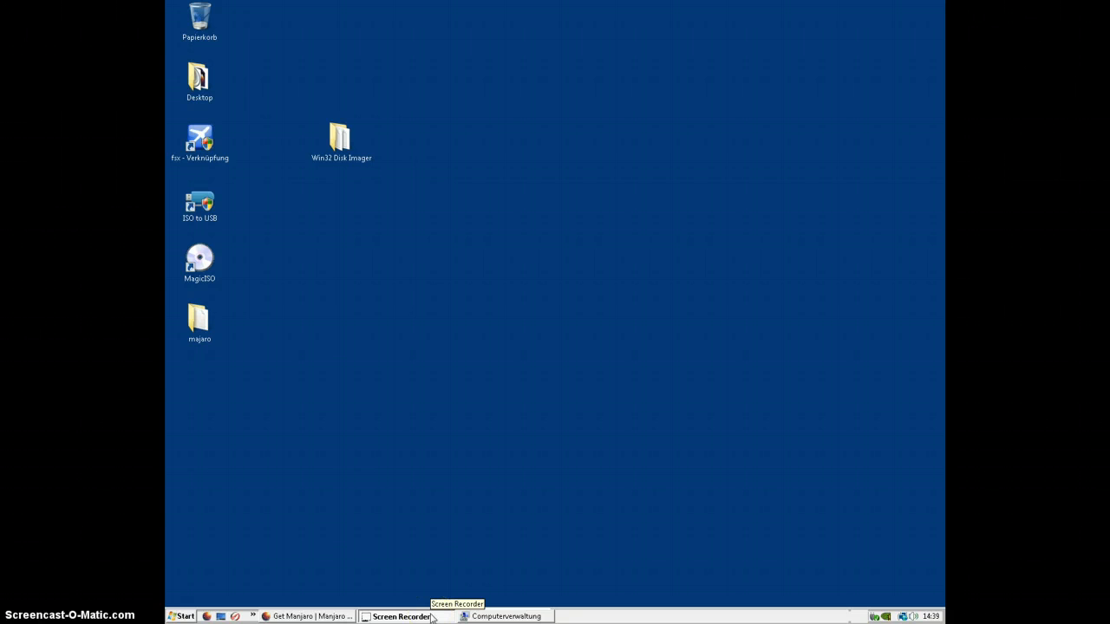
pyautogui.click(182, 617)
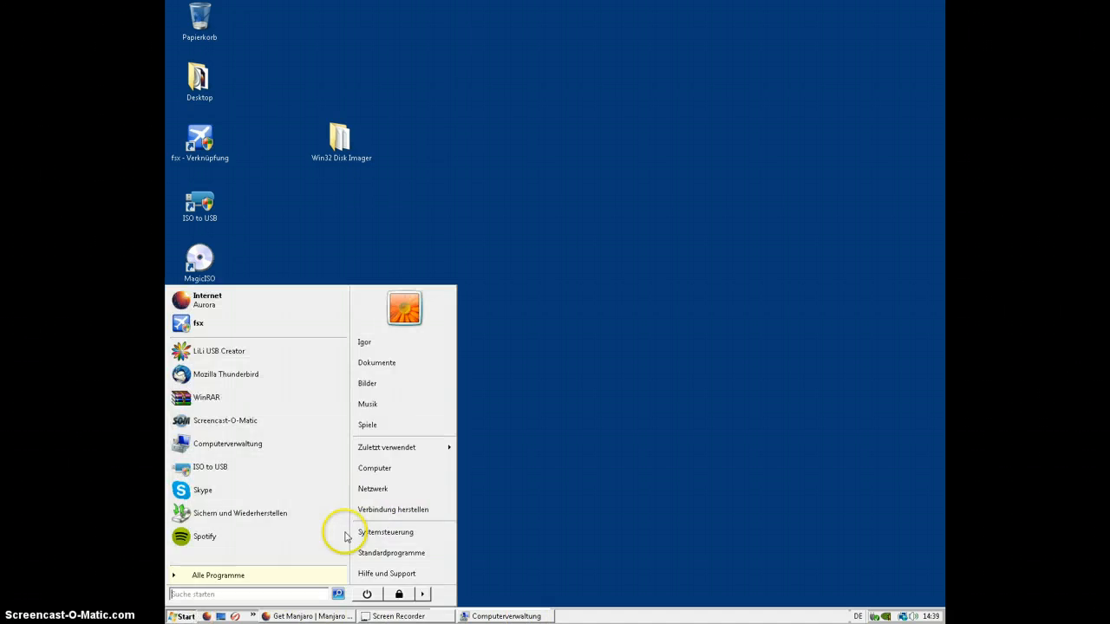
pyautogui.click(375, 468)
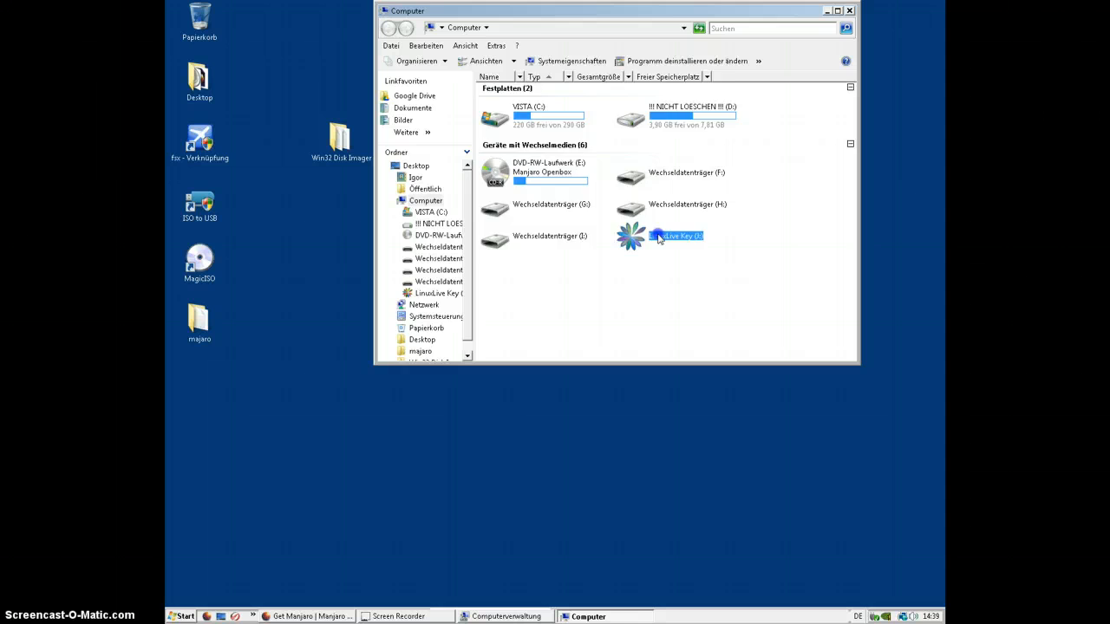
pyautogui.click(848, 10)
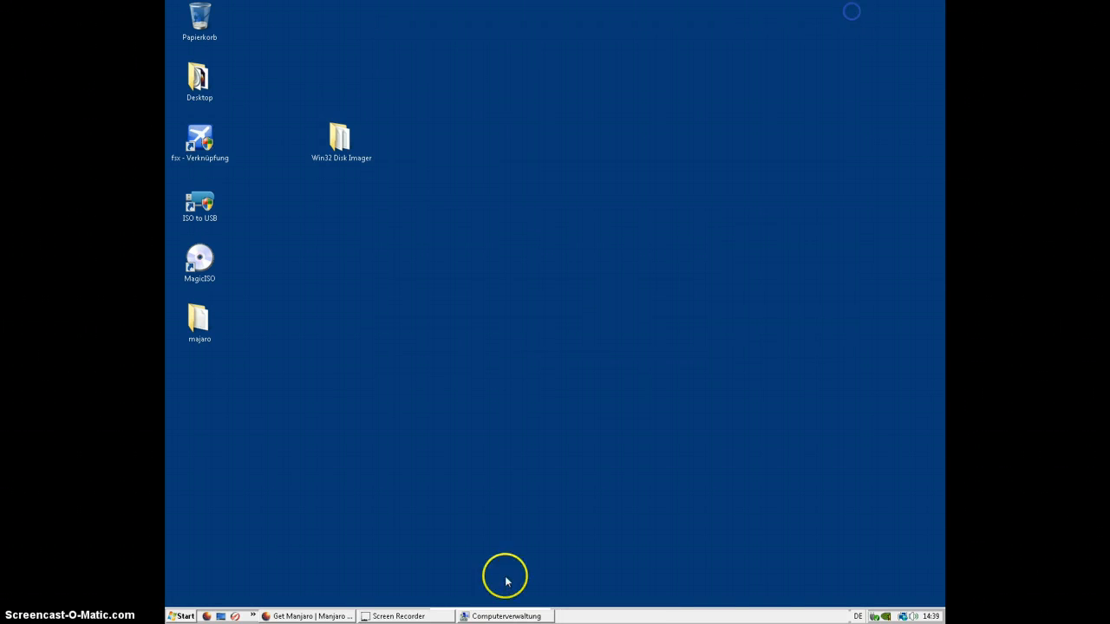